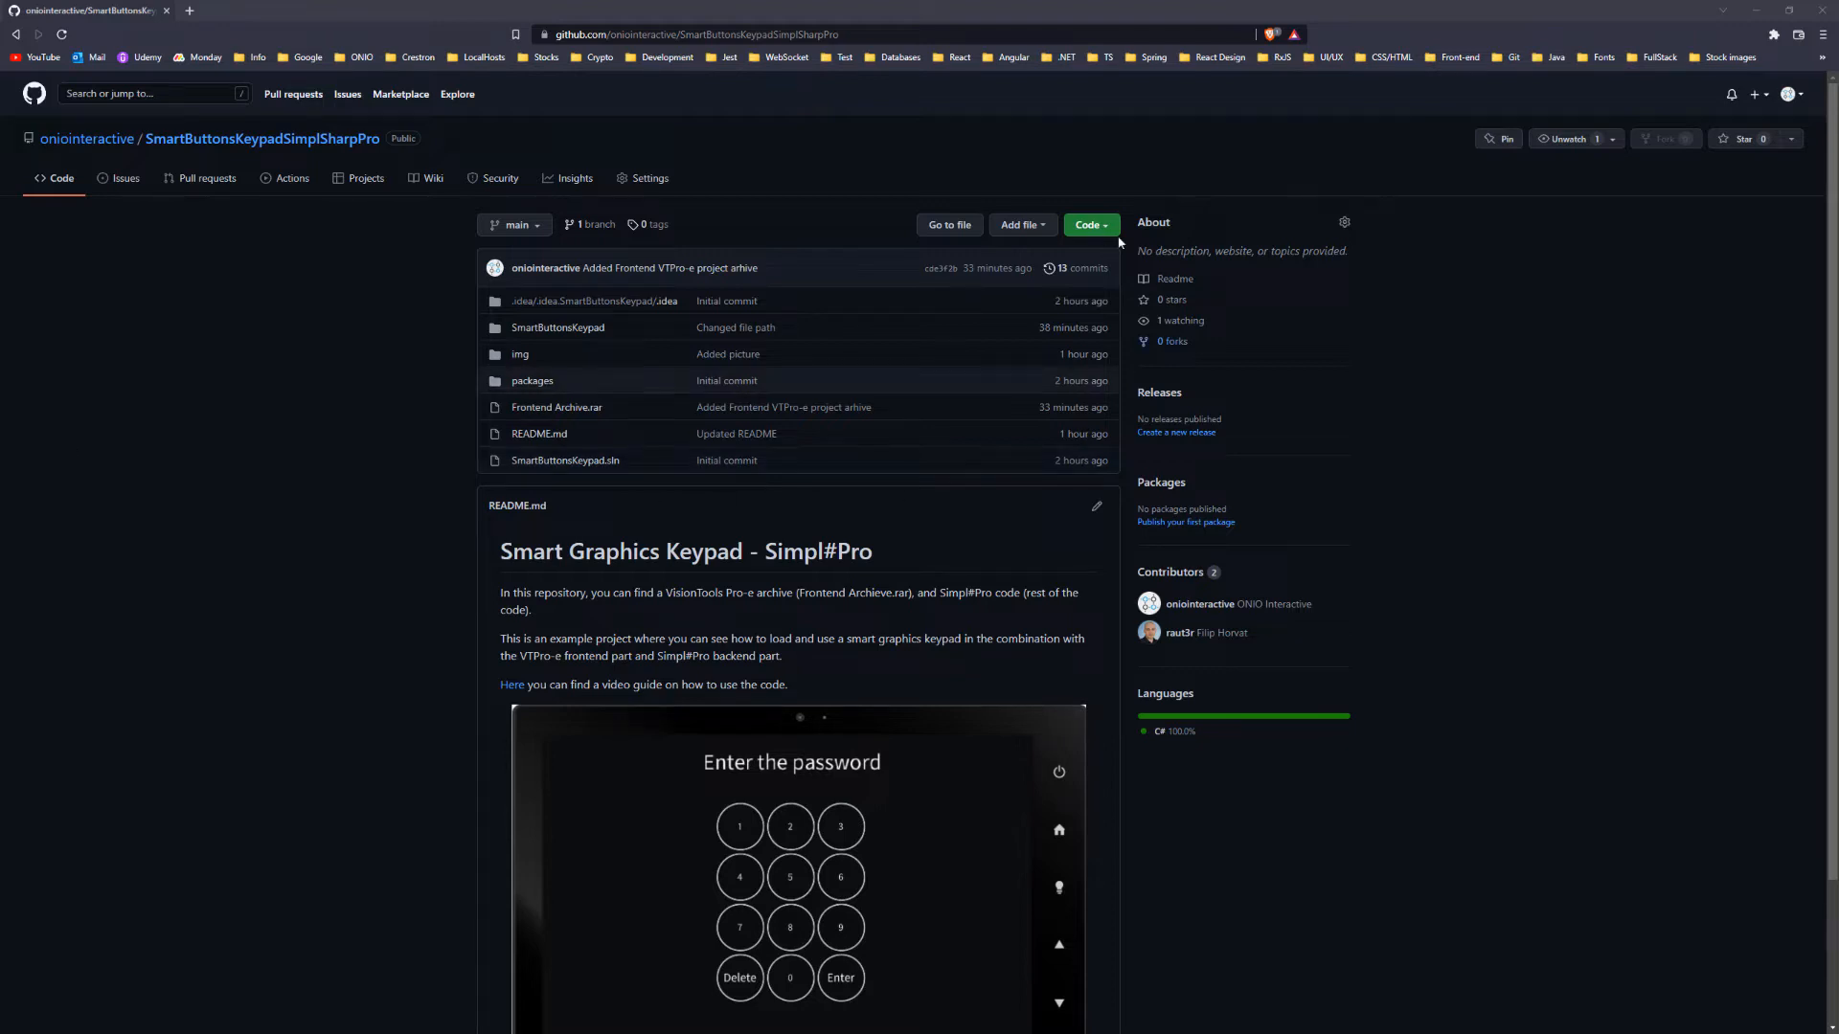
Copy the repository's HTTPS clone URL from the Code menu
click(1088, 224)
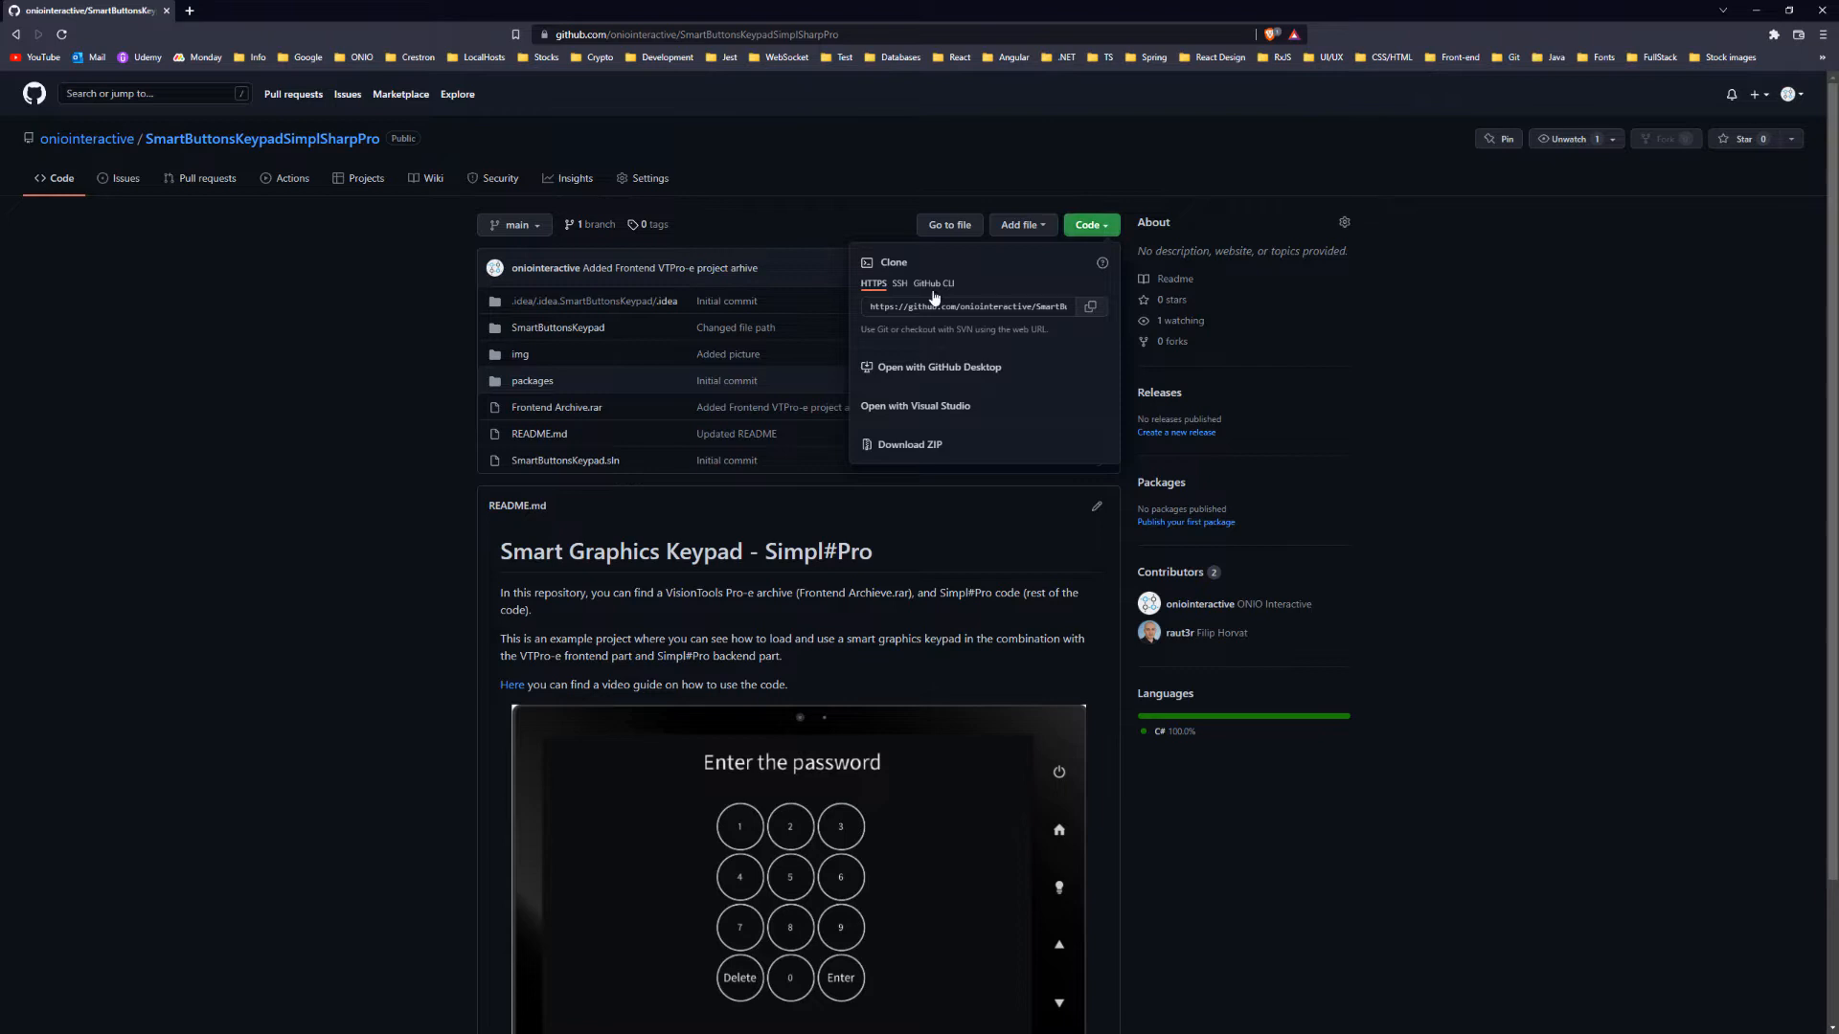
click(1089, 307)
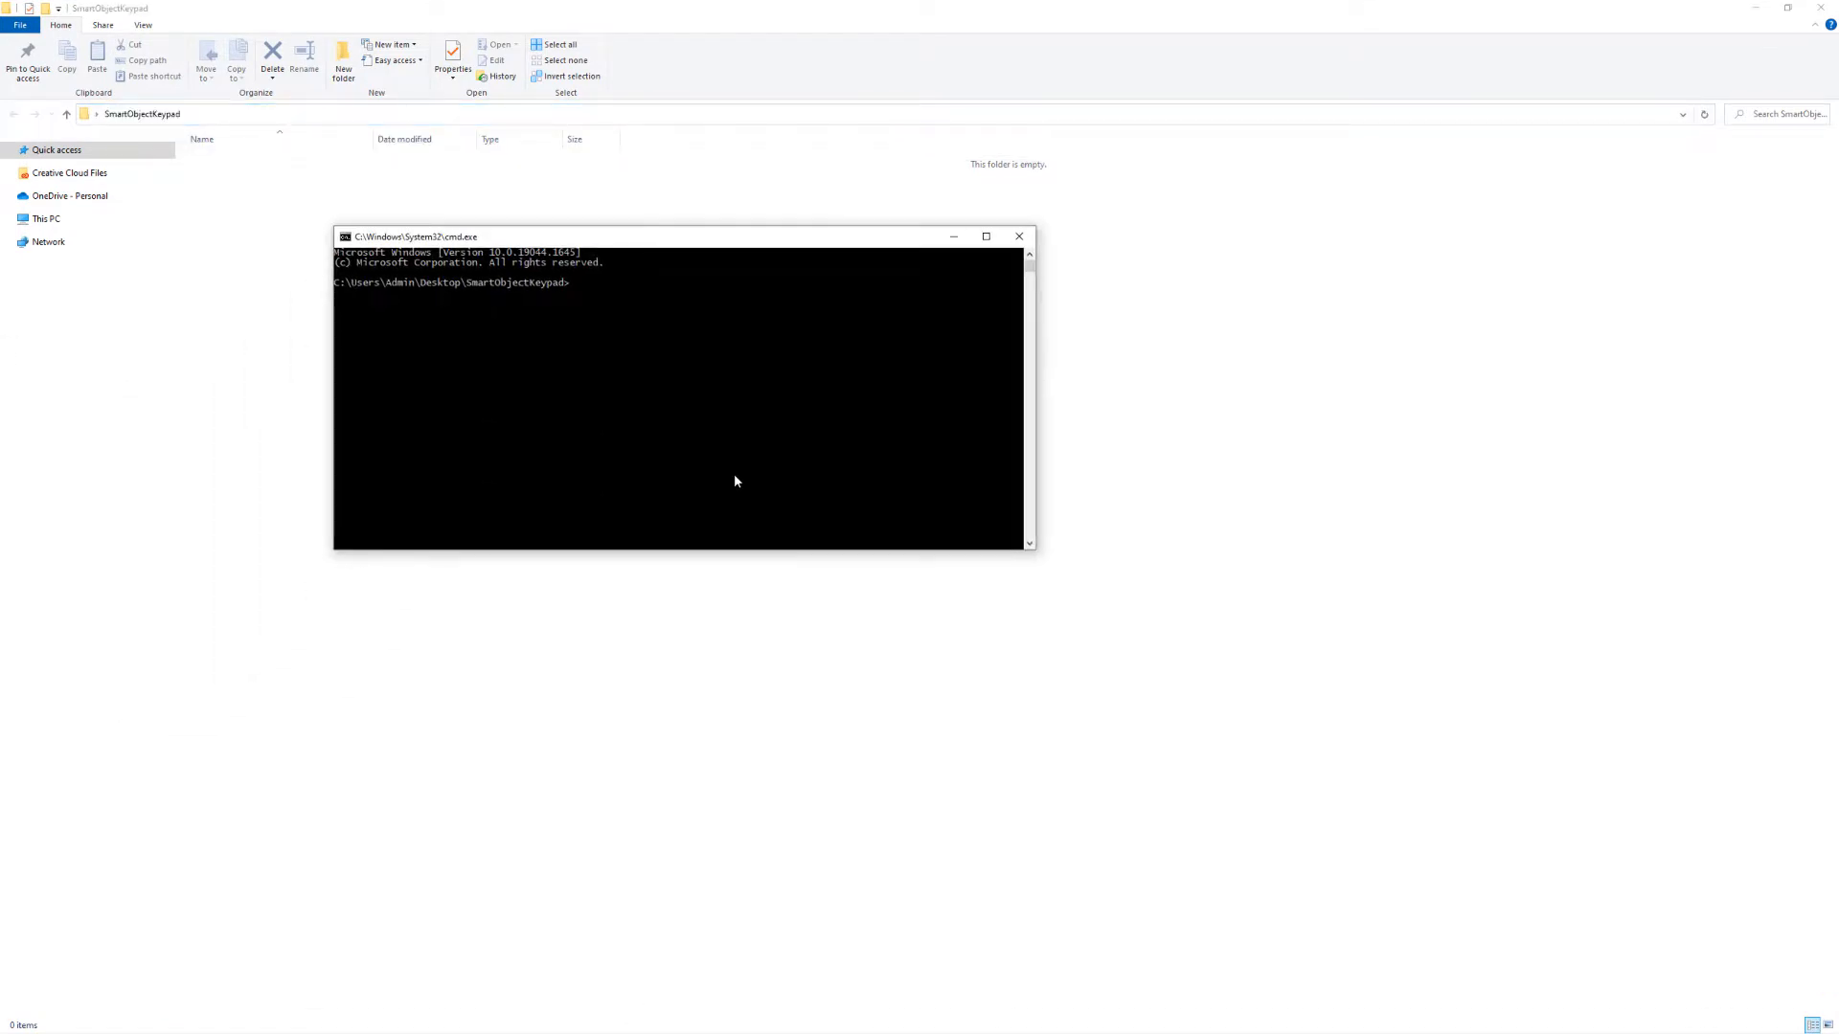
Git clone the repo, then extract Frontend Archive.rar and load the SmartButton project
text(git clone https://github.com/oniointeractive/SmartButtonsKeypadSimplSharpPro.git)
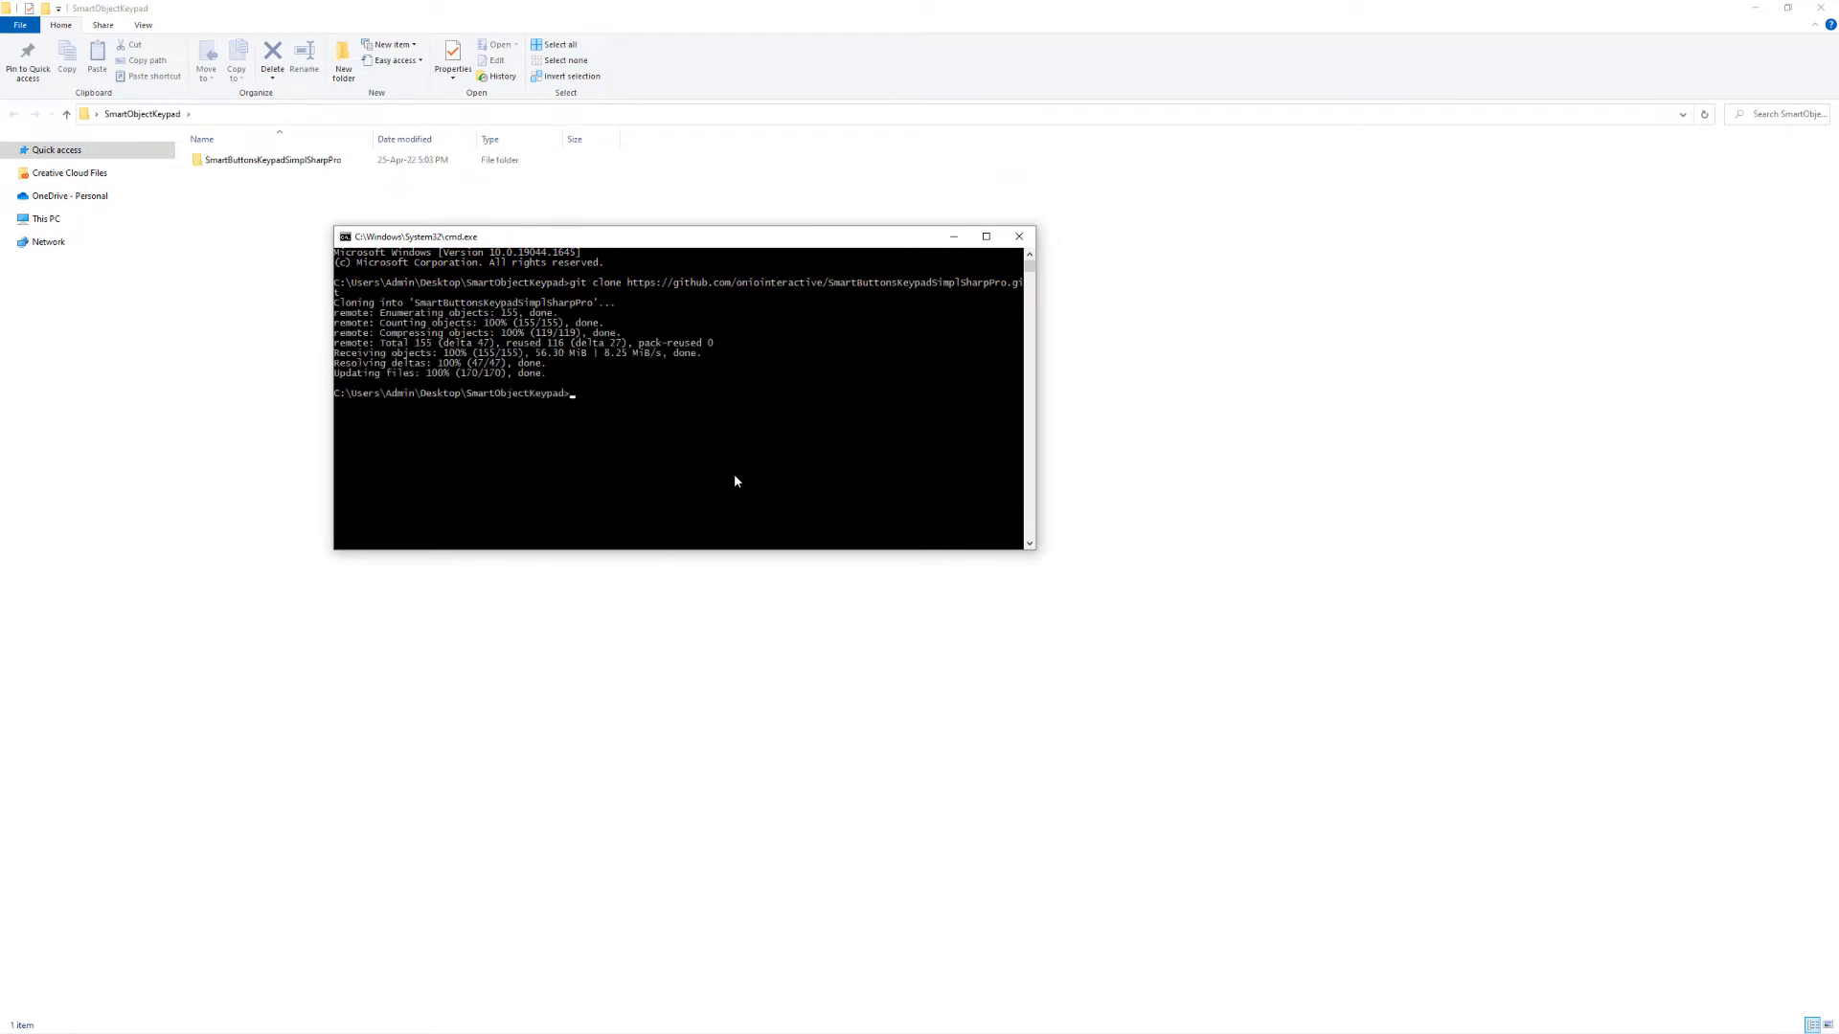
double_click(276, 159)
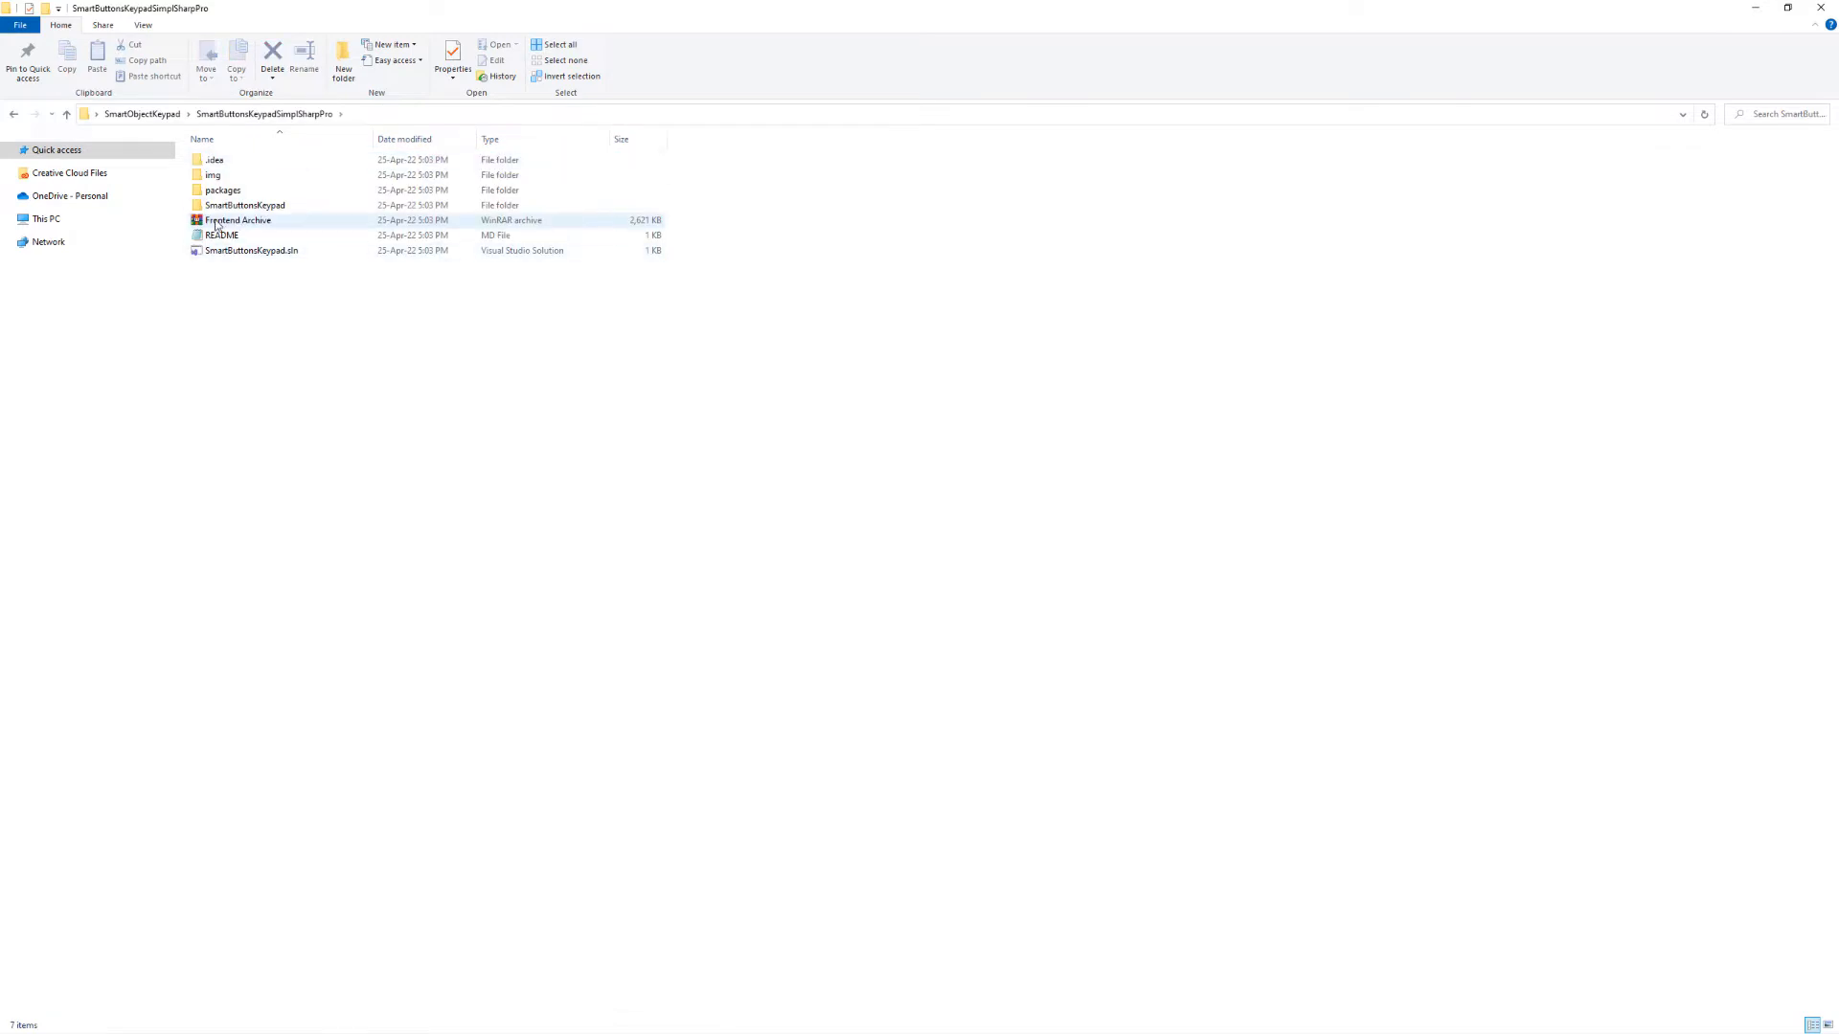
click(237, 220)
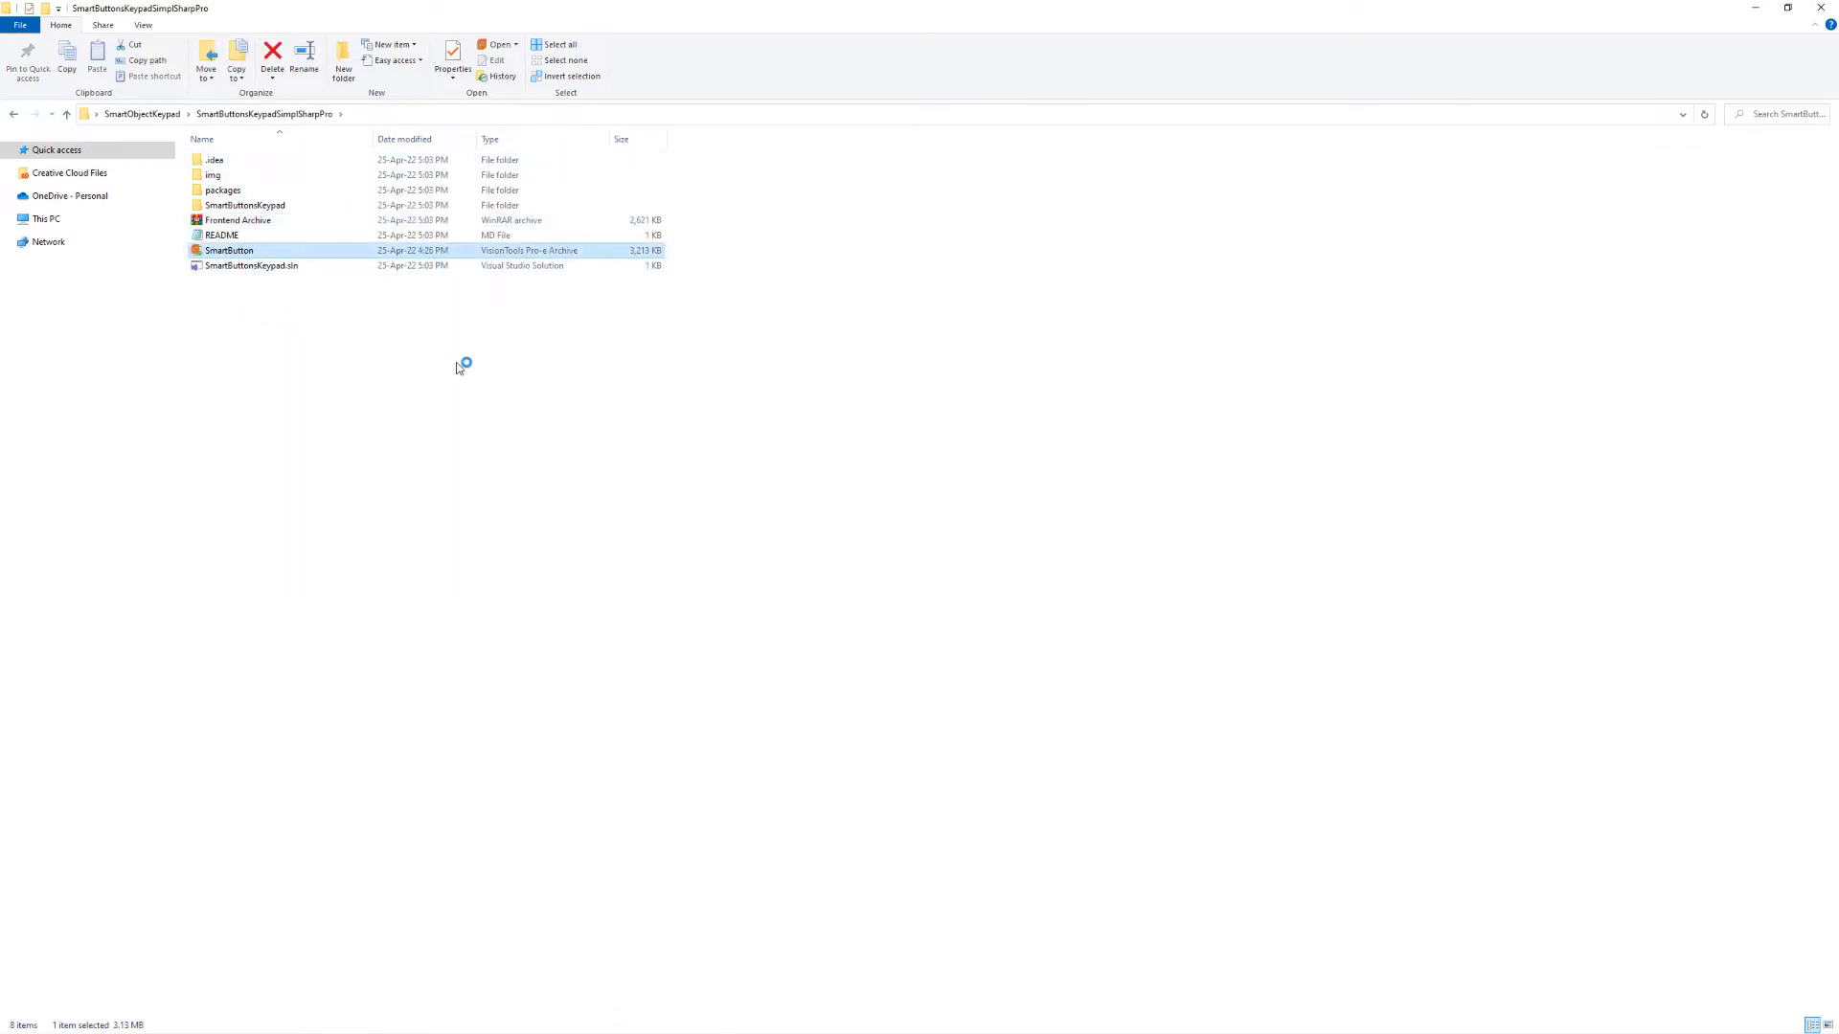
double_click(228, 249)
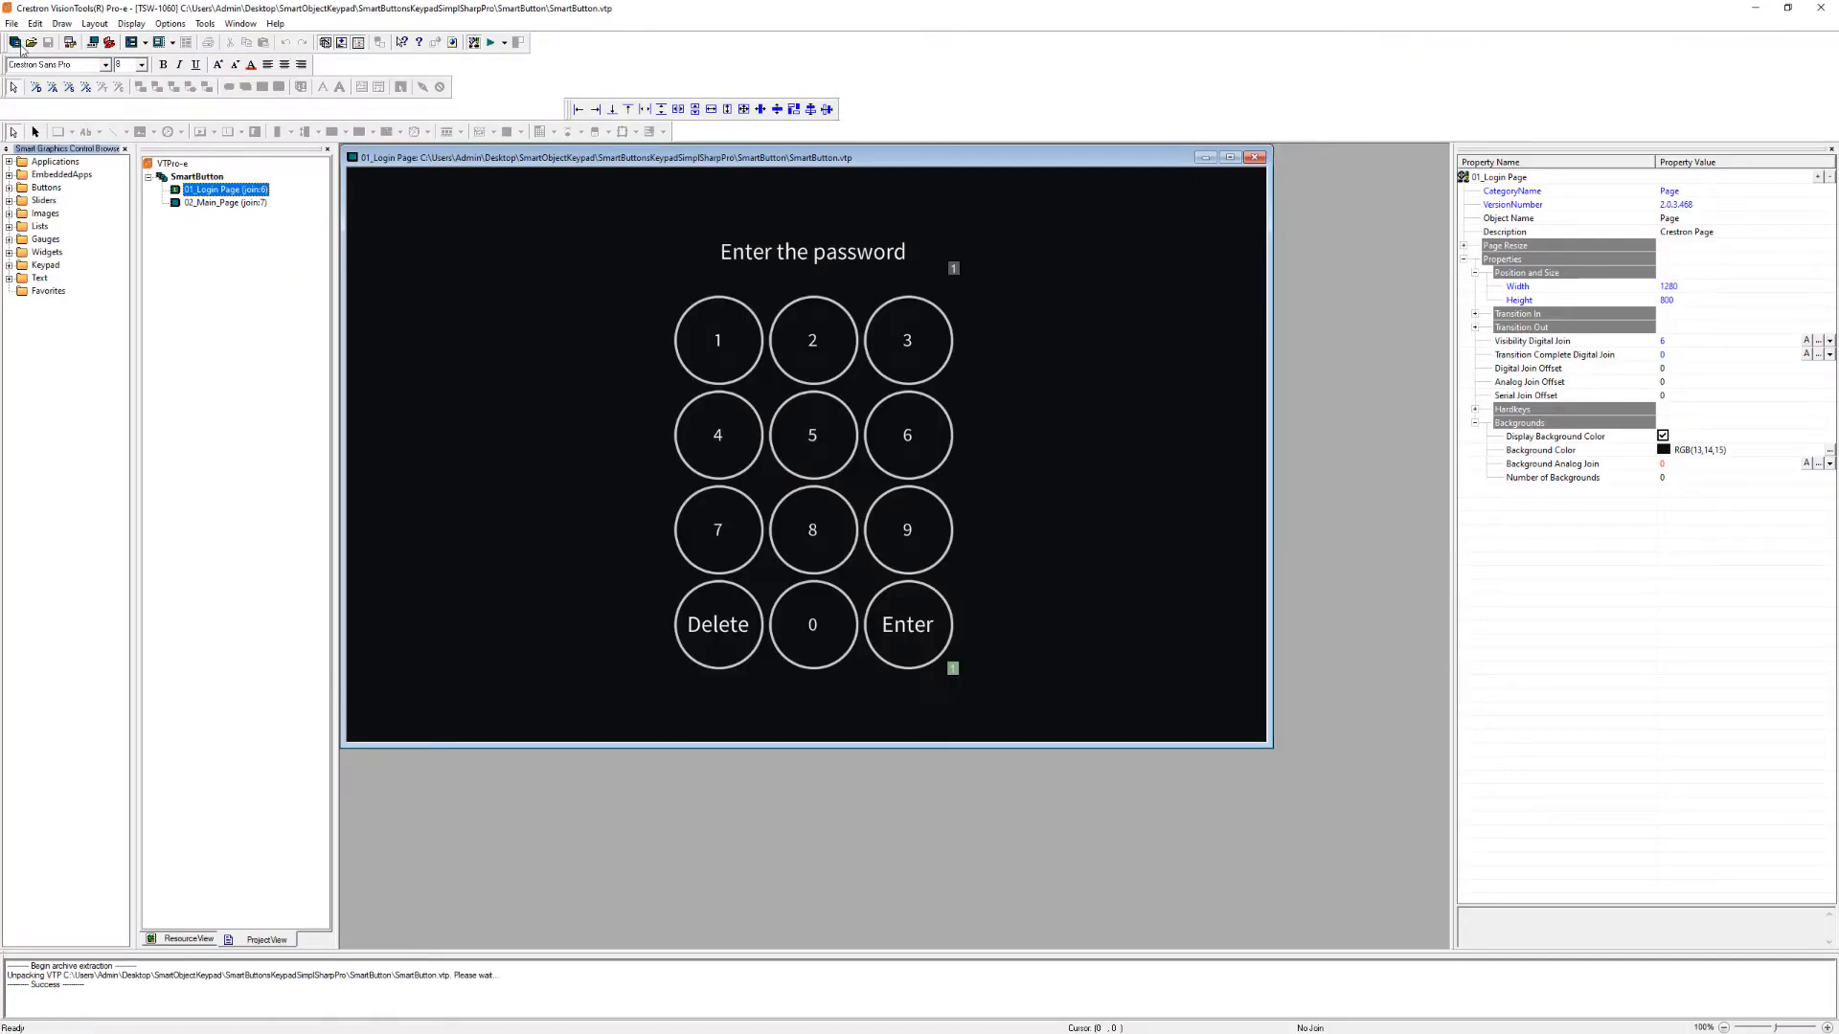
Compile SmartButton.vtz and browse into the generated SmartButton output folder
click(11, 23)
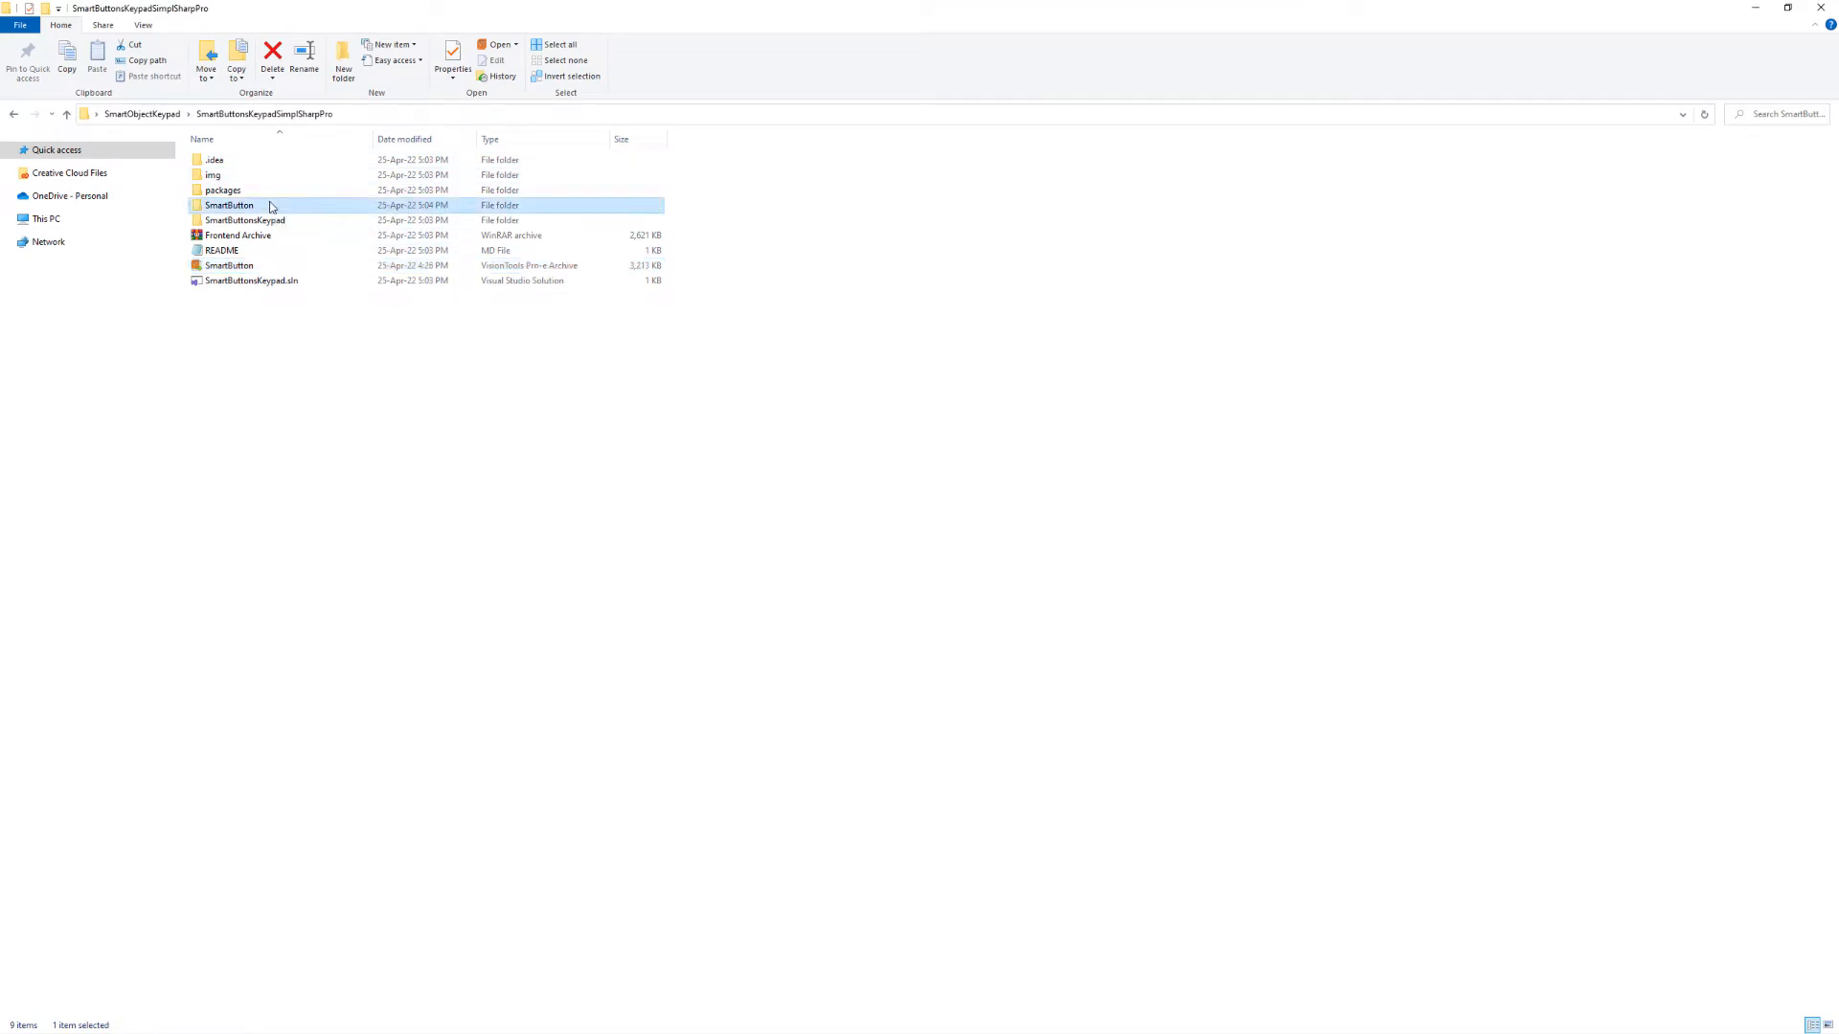
double_click(230, 204)
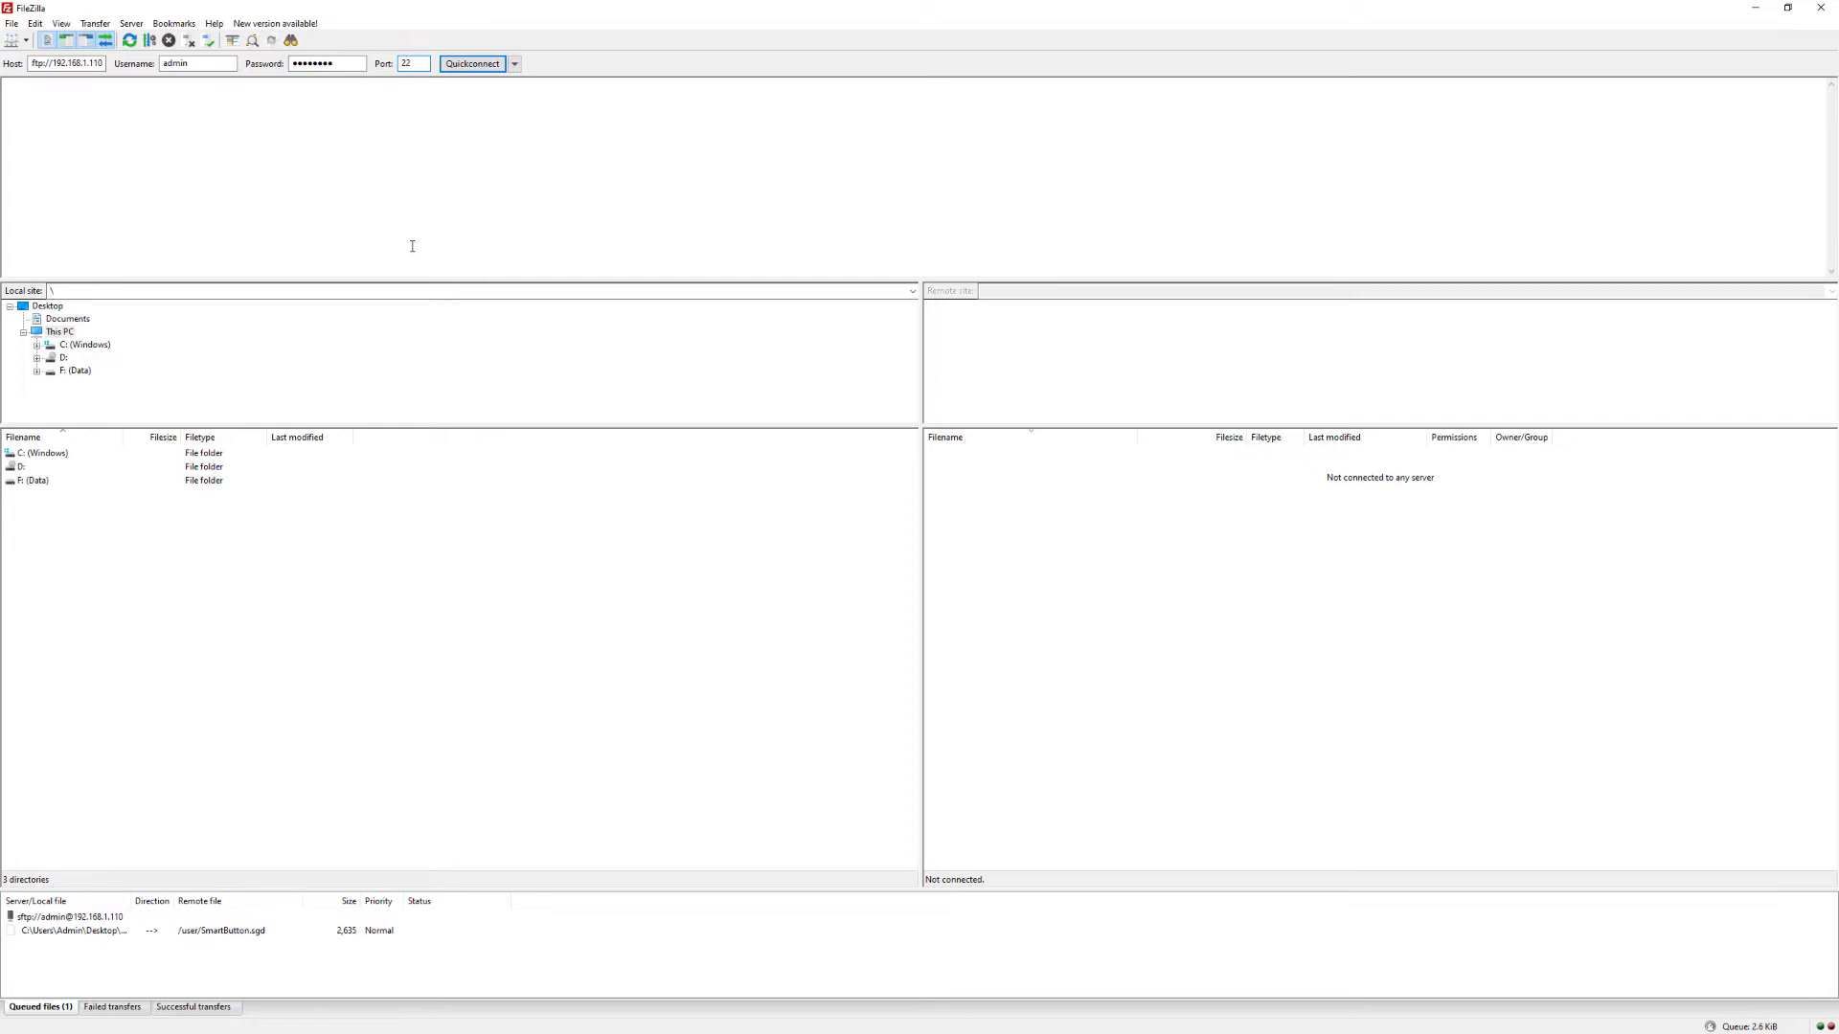
Quickconnect to 192.168.1.110 and queue SmartButton.sgd for upload to /user
click(472, 63)
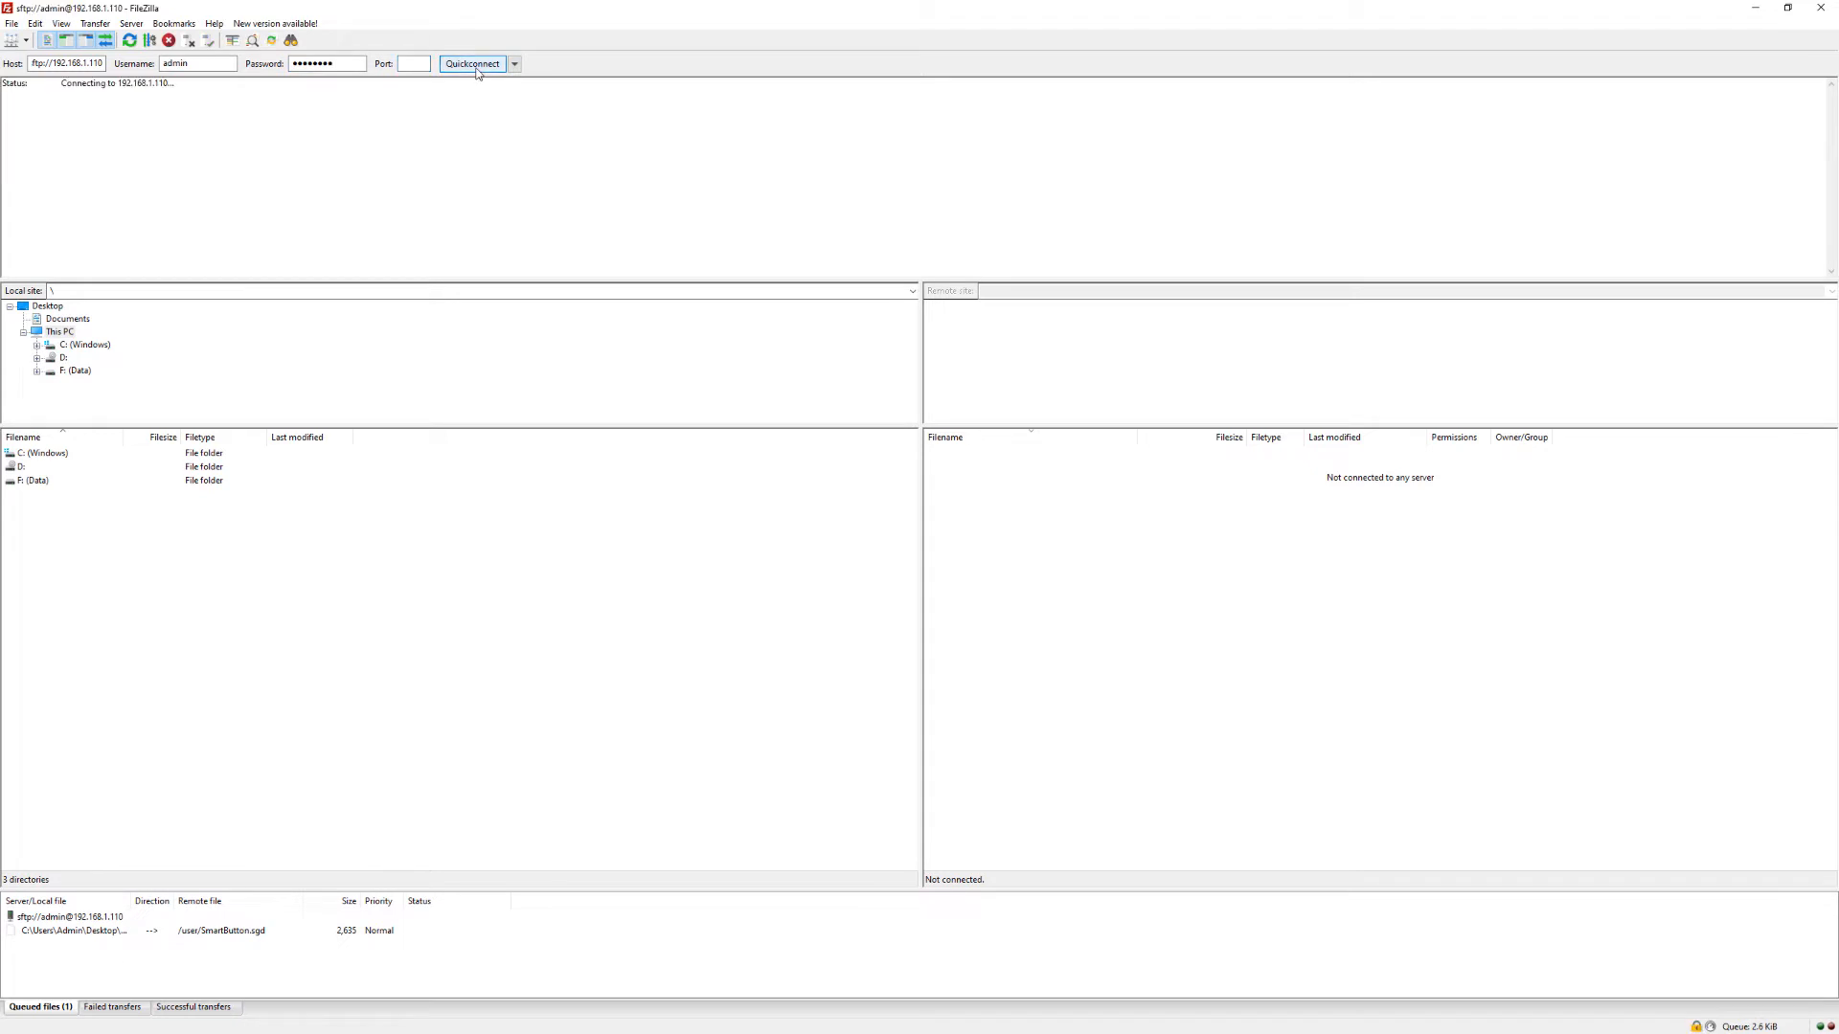
click(474, 63)
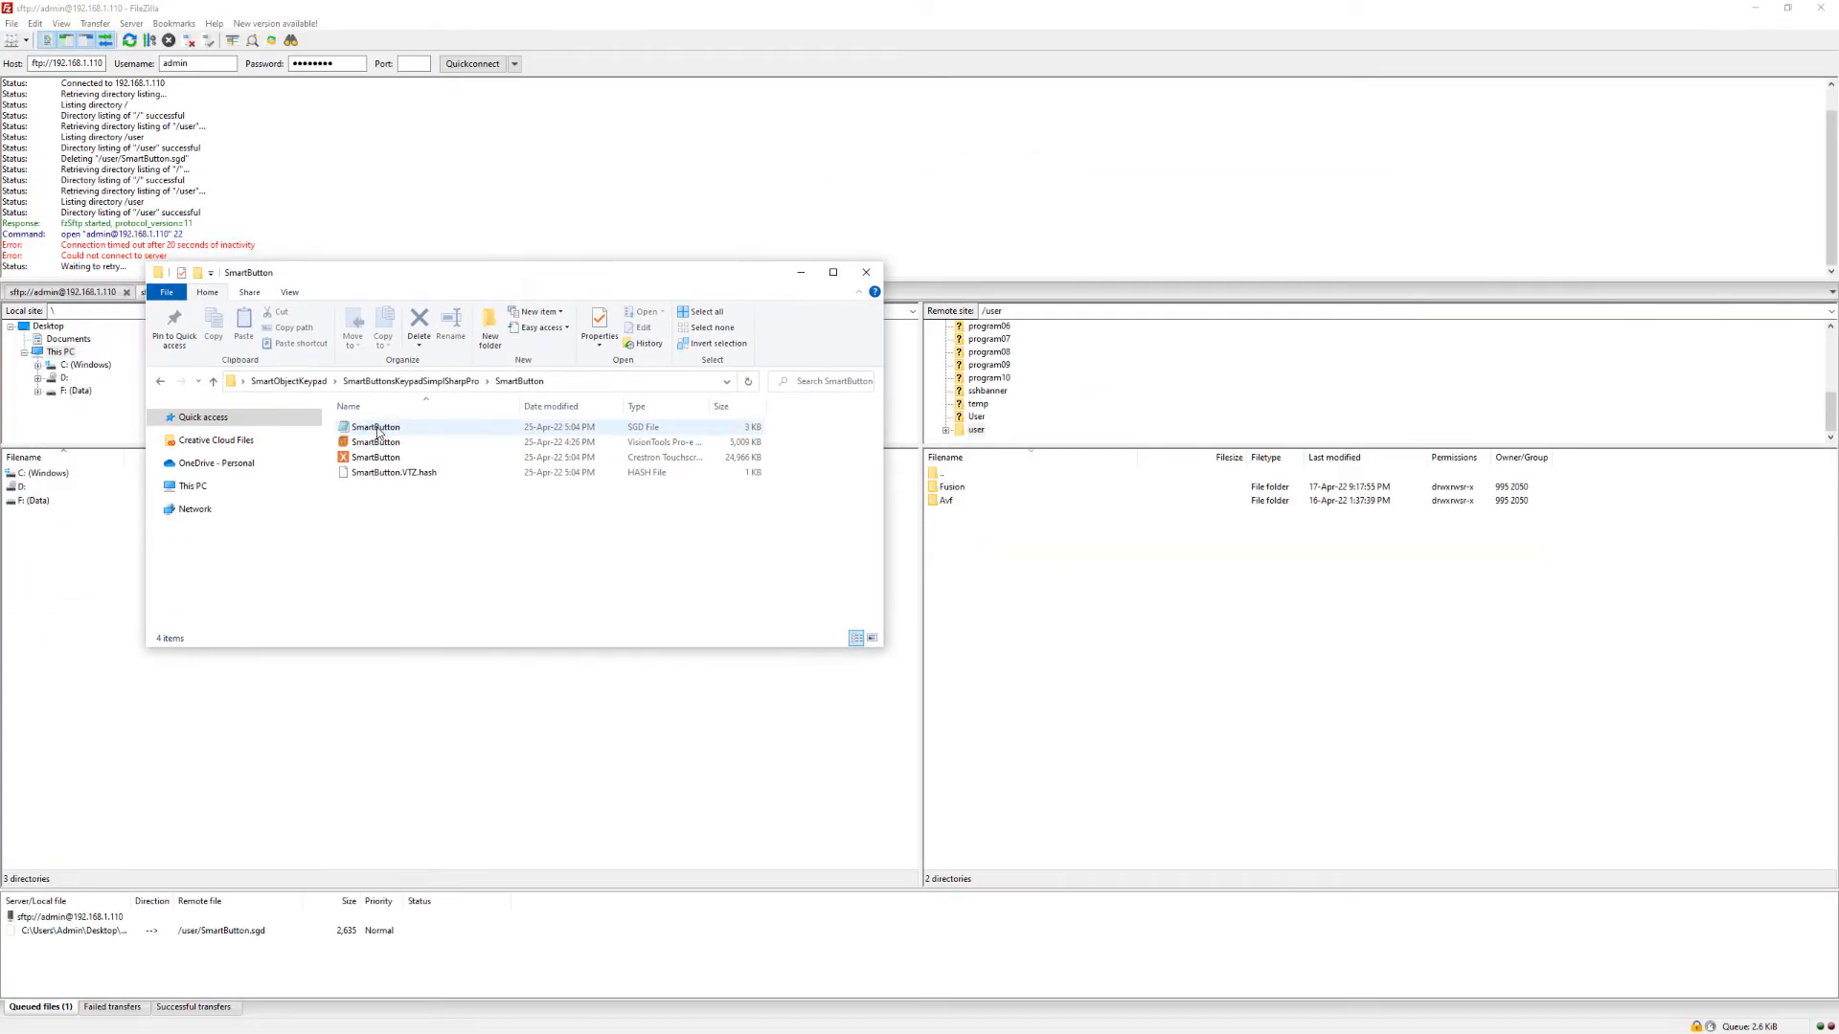
click(375, 425)
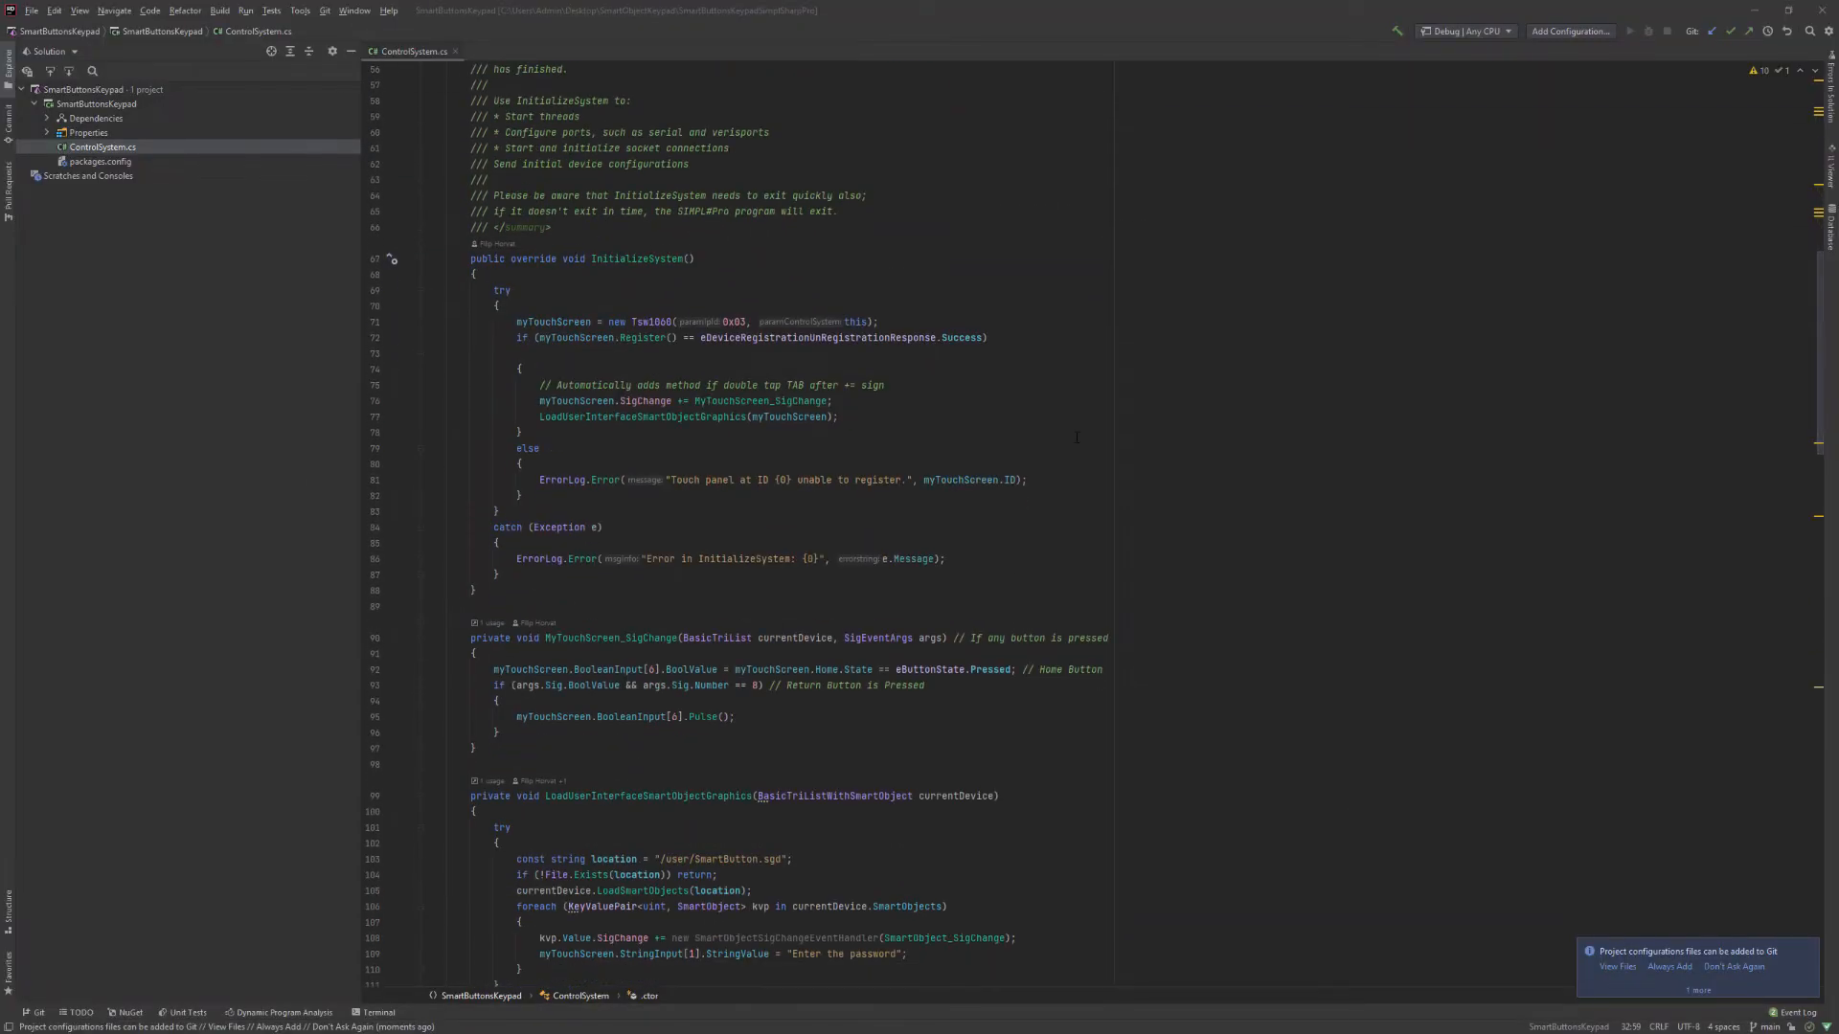
Review ControlSystem.cs, scrolling through InitializeSystem and the SmartObject_SigChange handlers
scroll(down, 3)
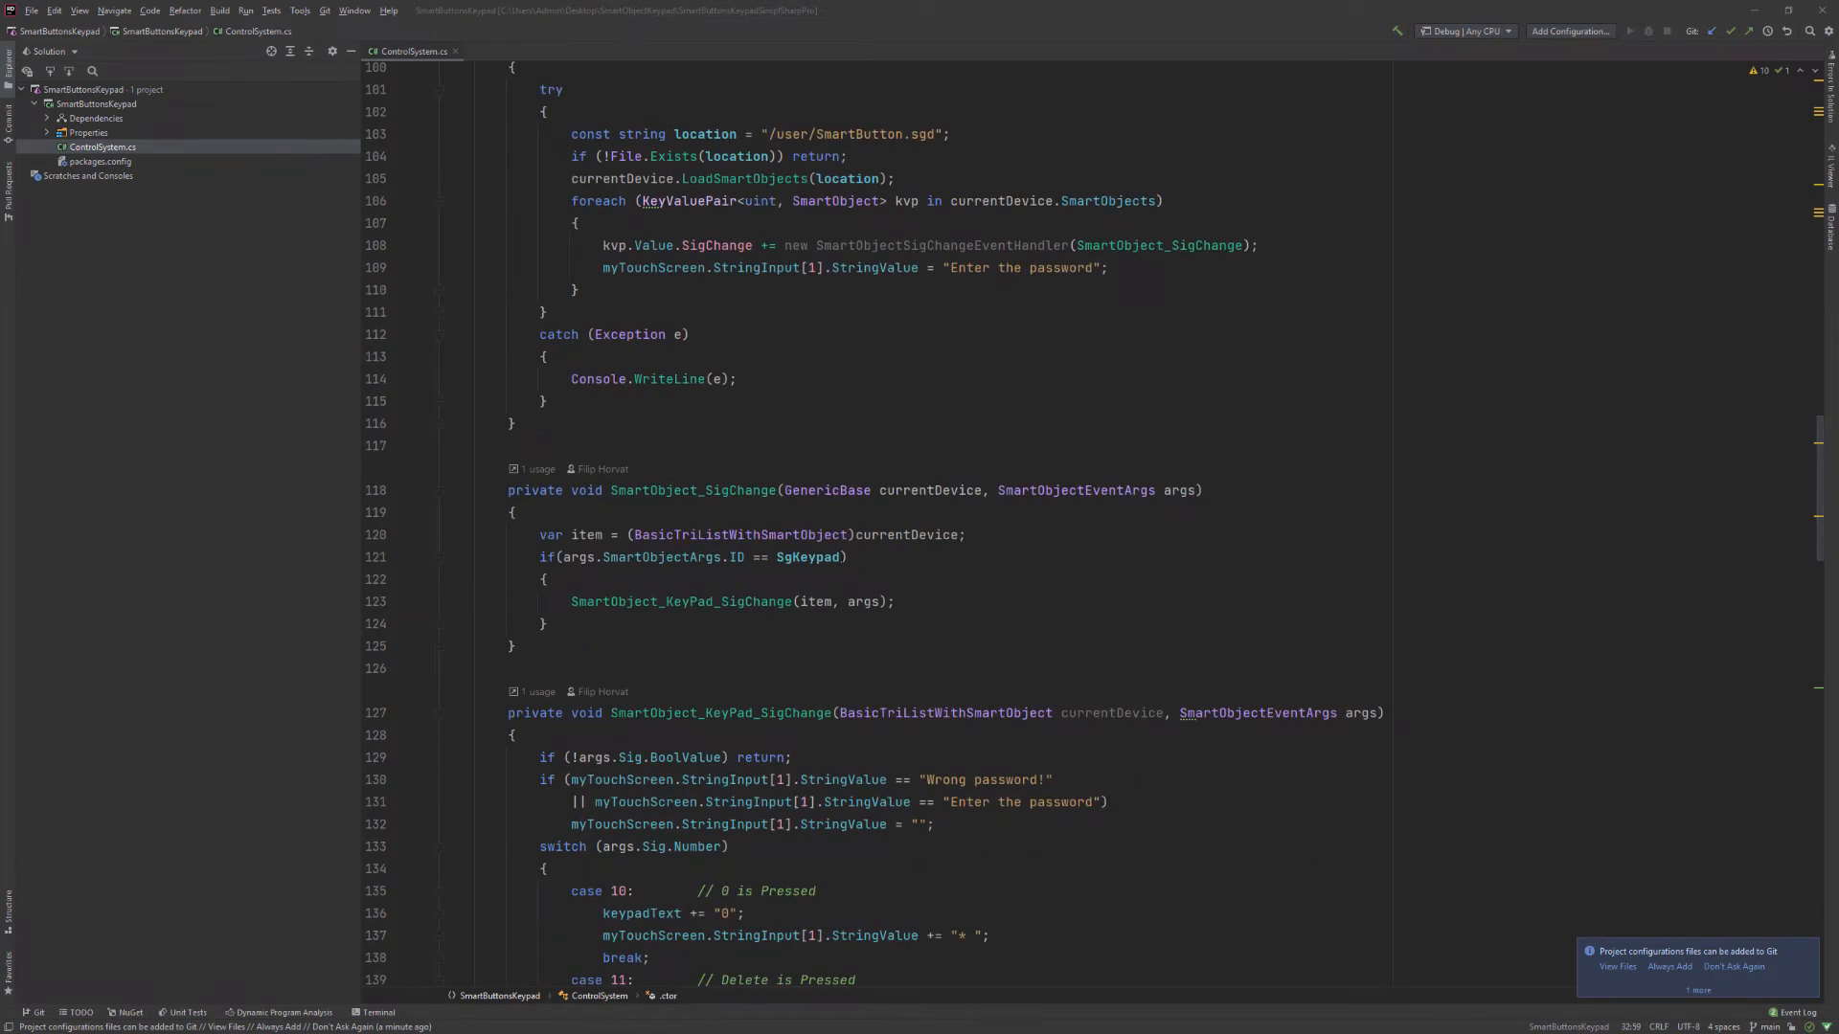
double_click(806, 557)
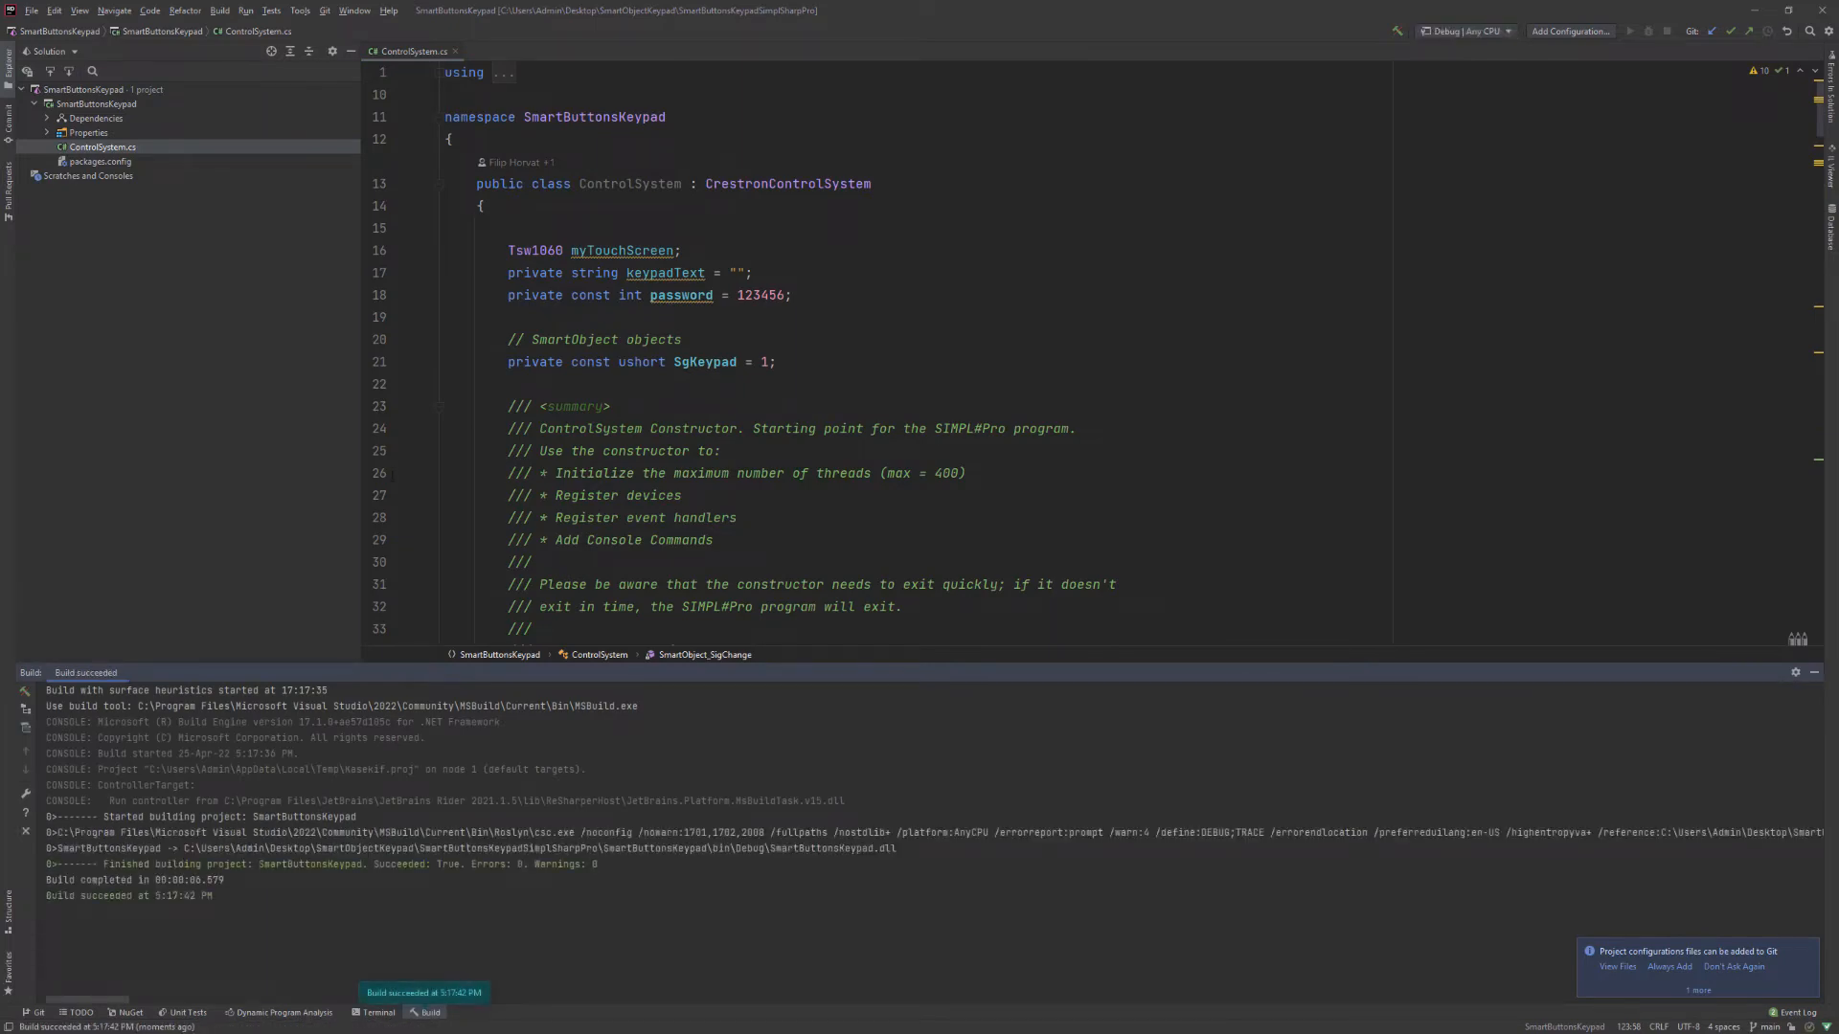
Build the SmartButtonsKeypad solution from the Build menu
scroll(down, 3)
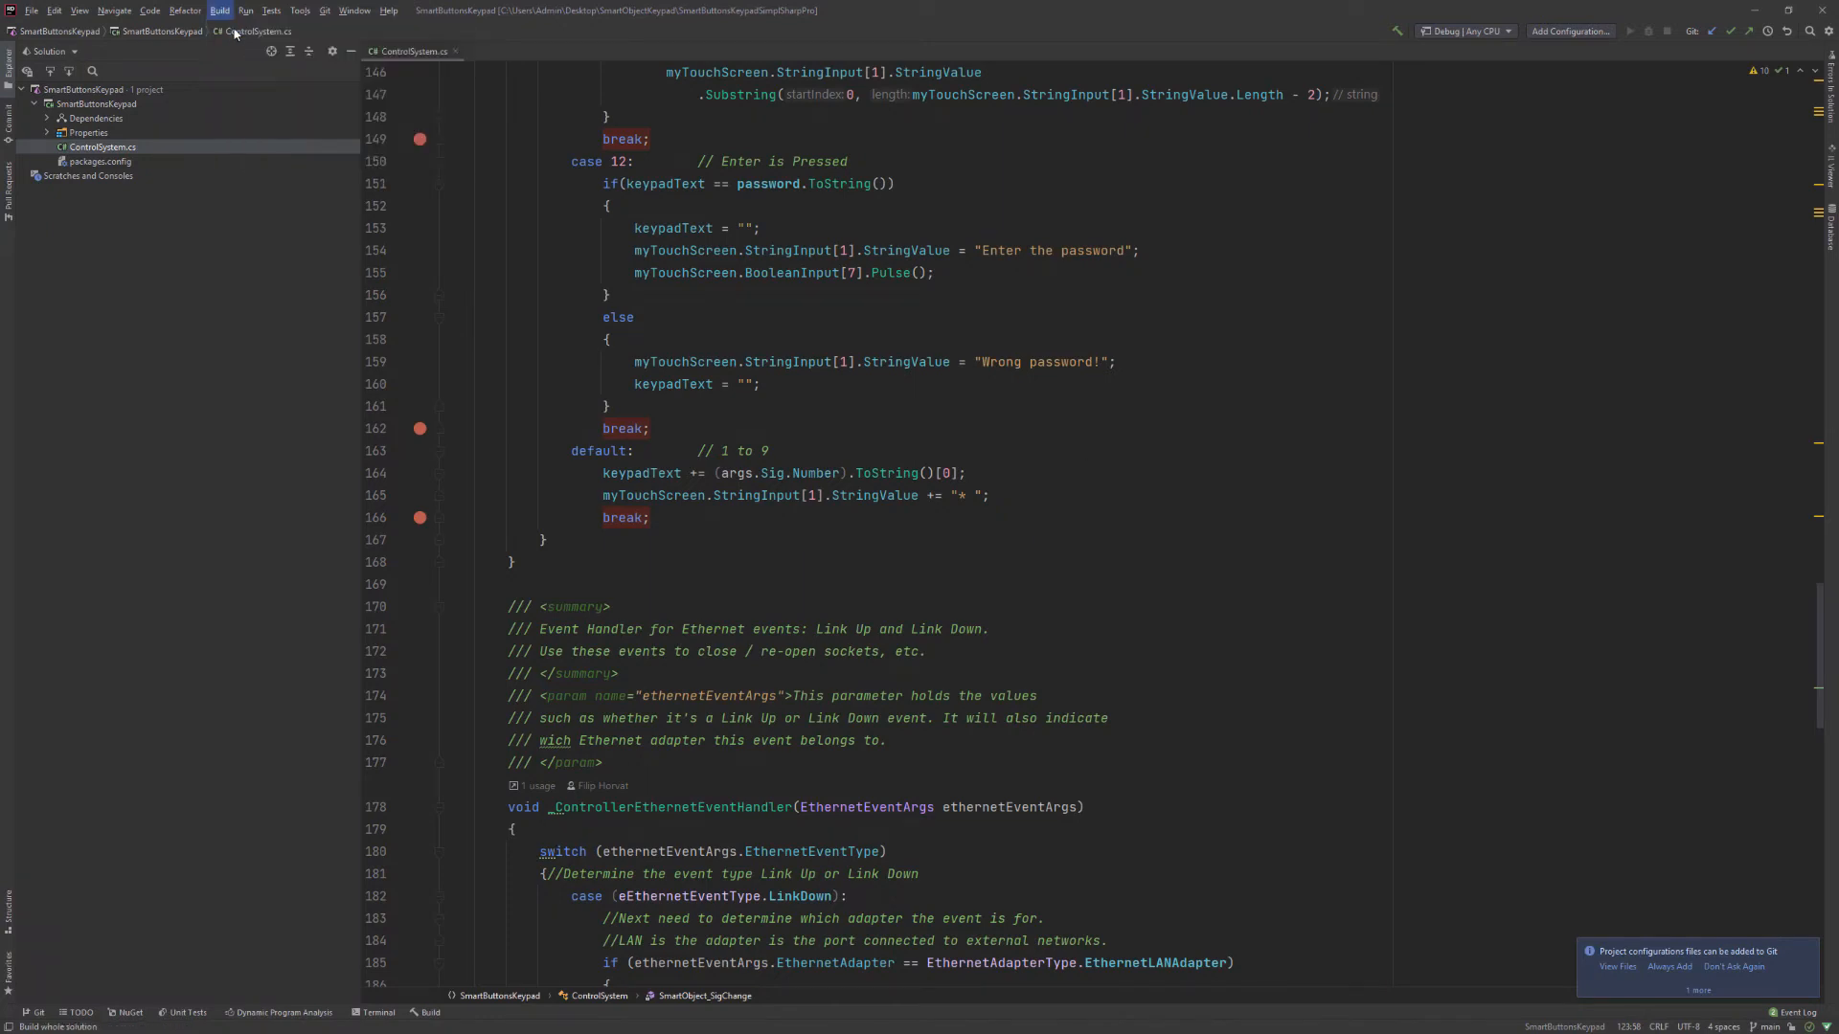
click(219, 9)
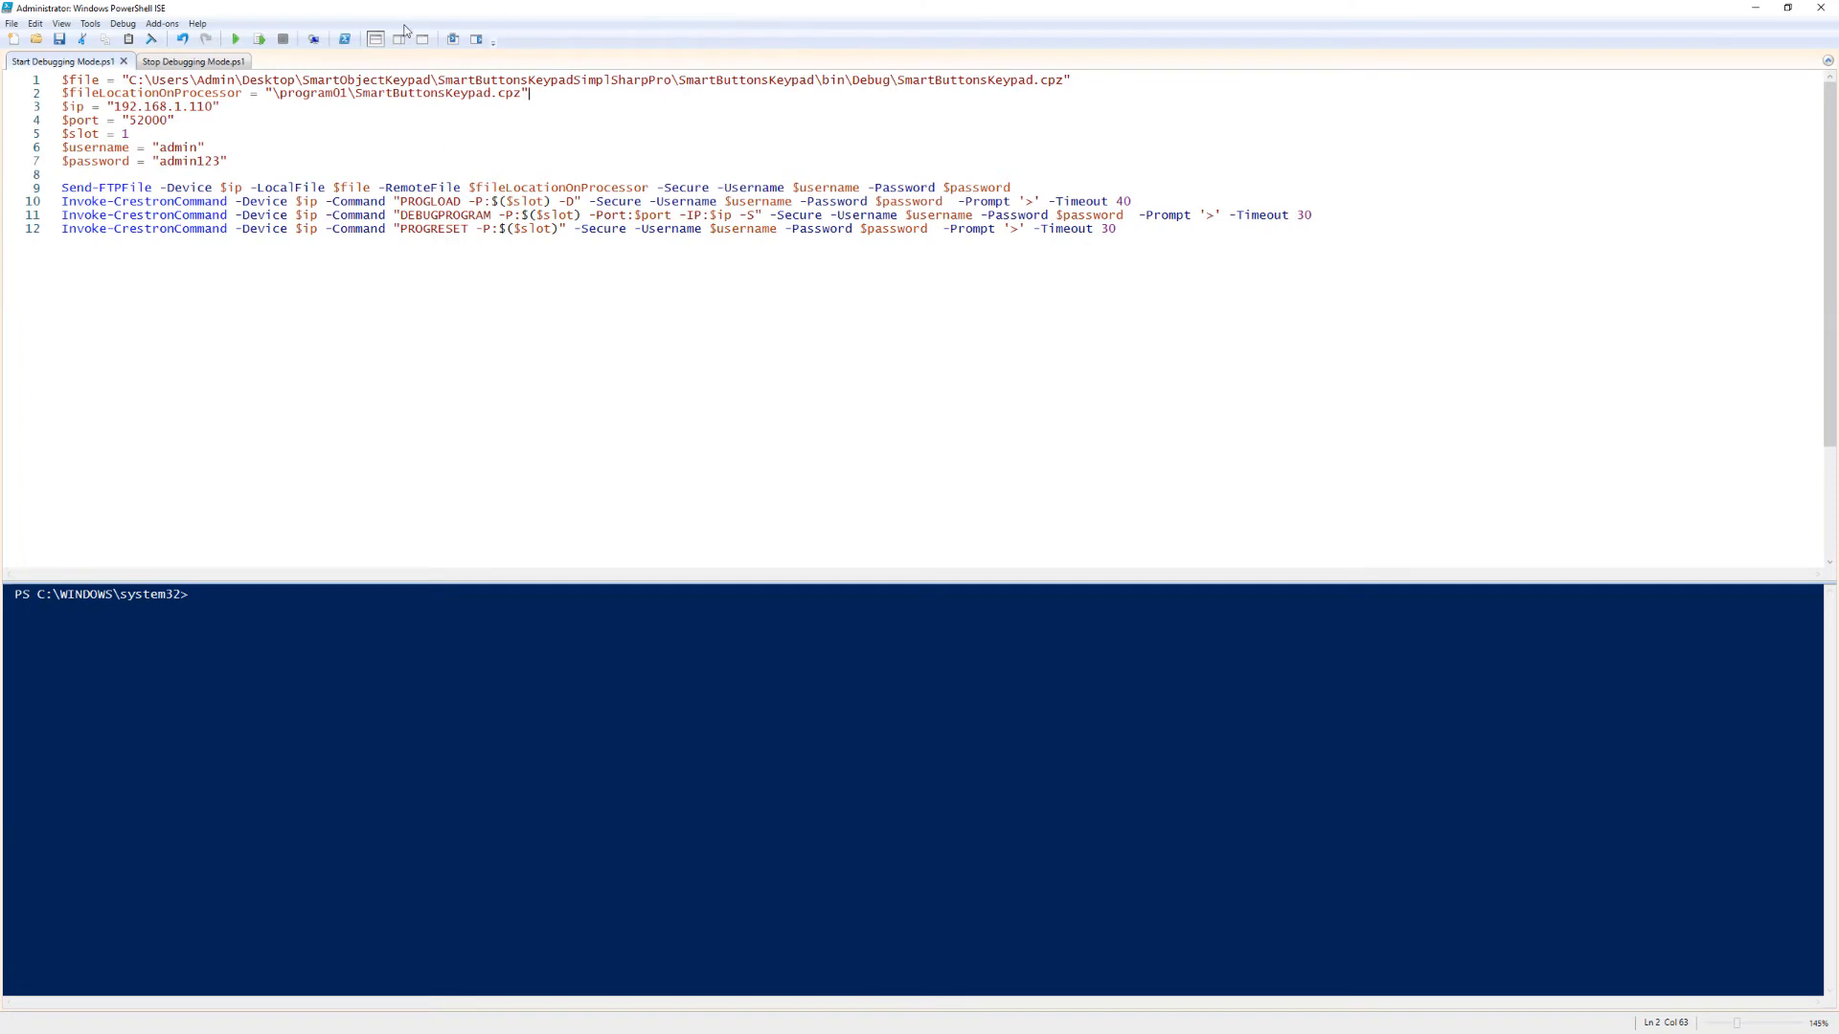
Run Start Debugging Mode.ps1 to load SmartButtonsKeypad.cpz in debug mode
click(233, 39)
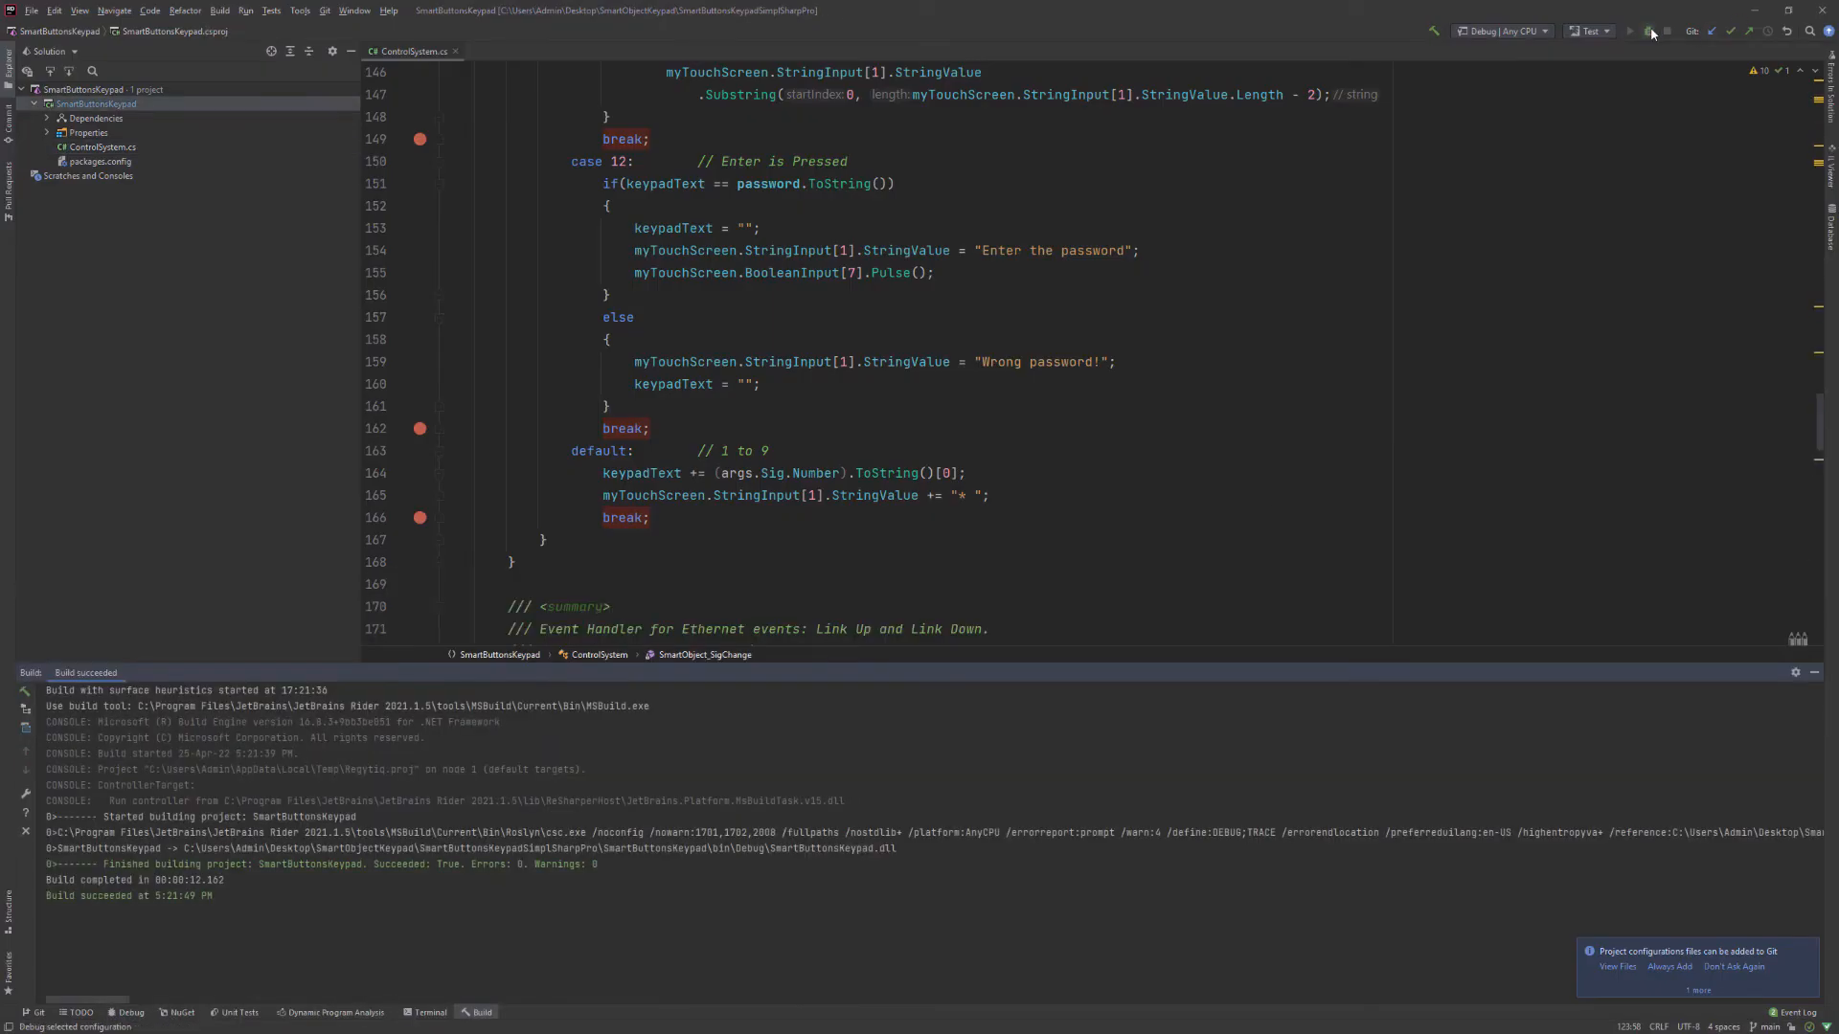
Start the Test debug configuration so a keypad digit press hits line 166
click(1647, 32)
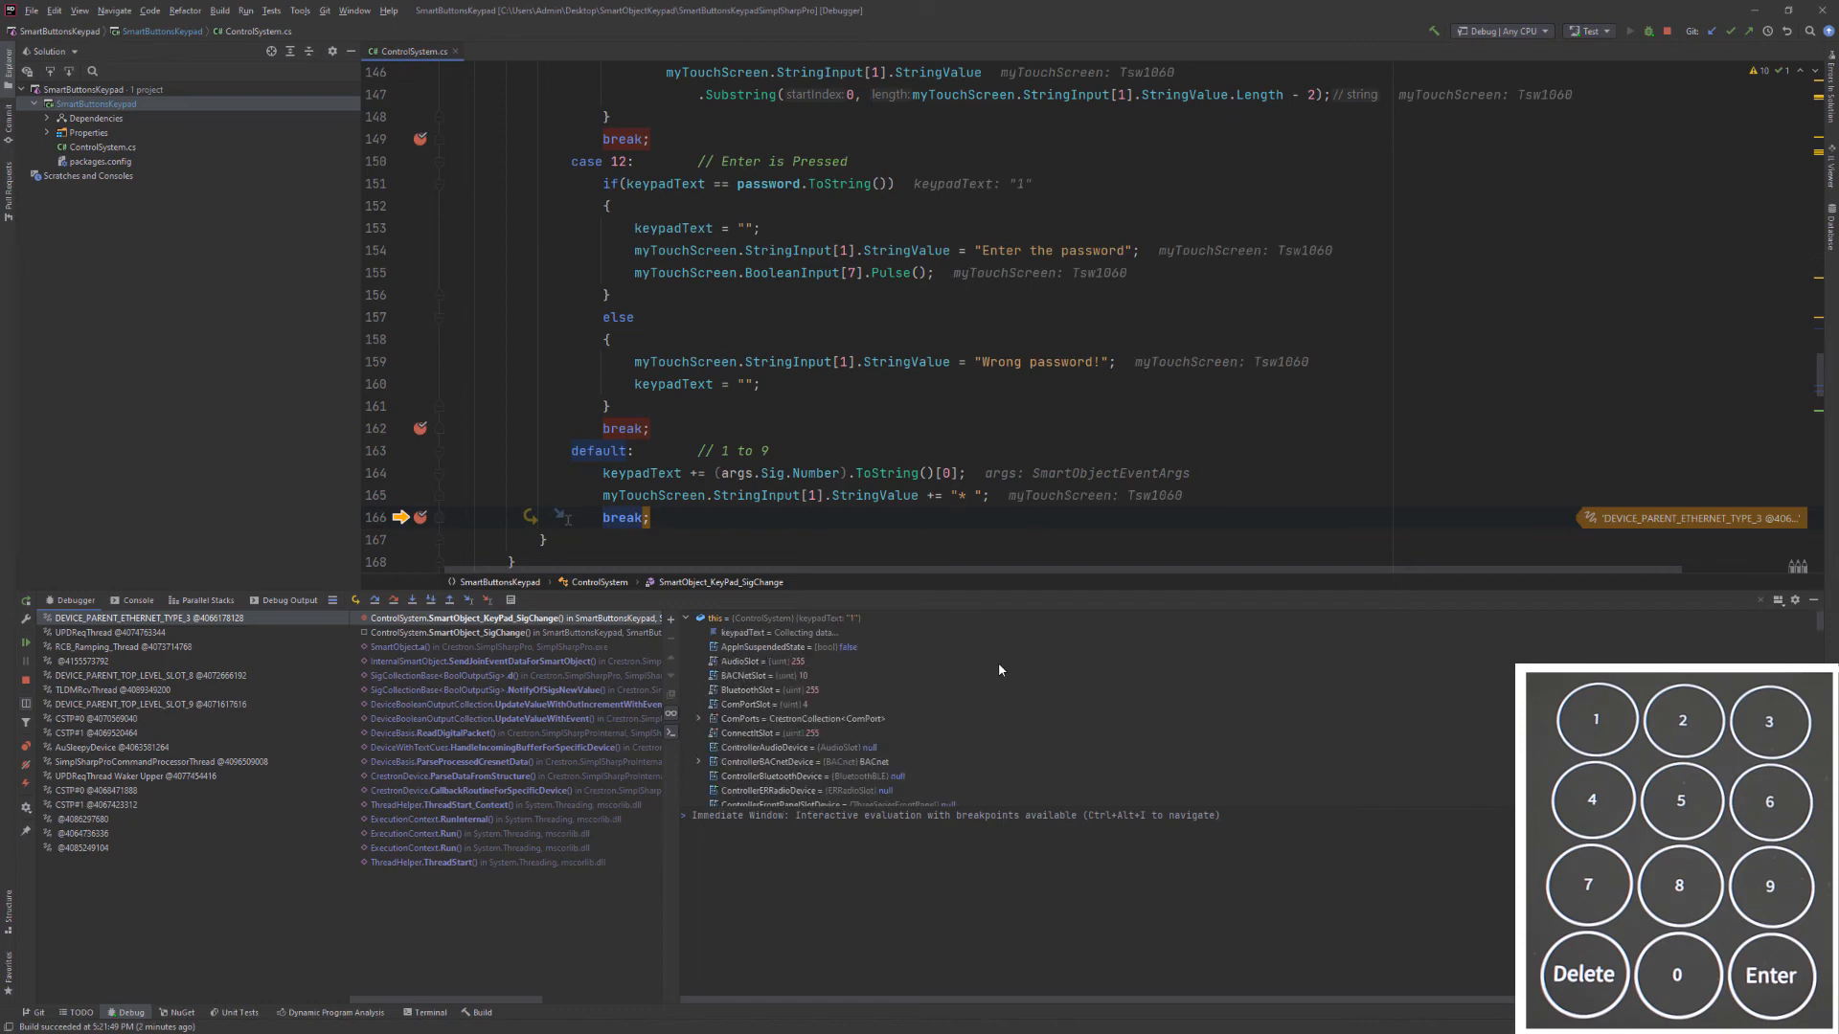
Resume, clear digit-case breakpoints, stop at the Enter case on line 162 and inspect keypadText
click(762, 633)
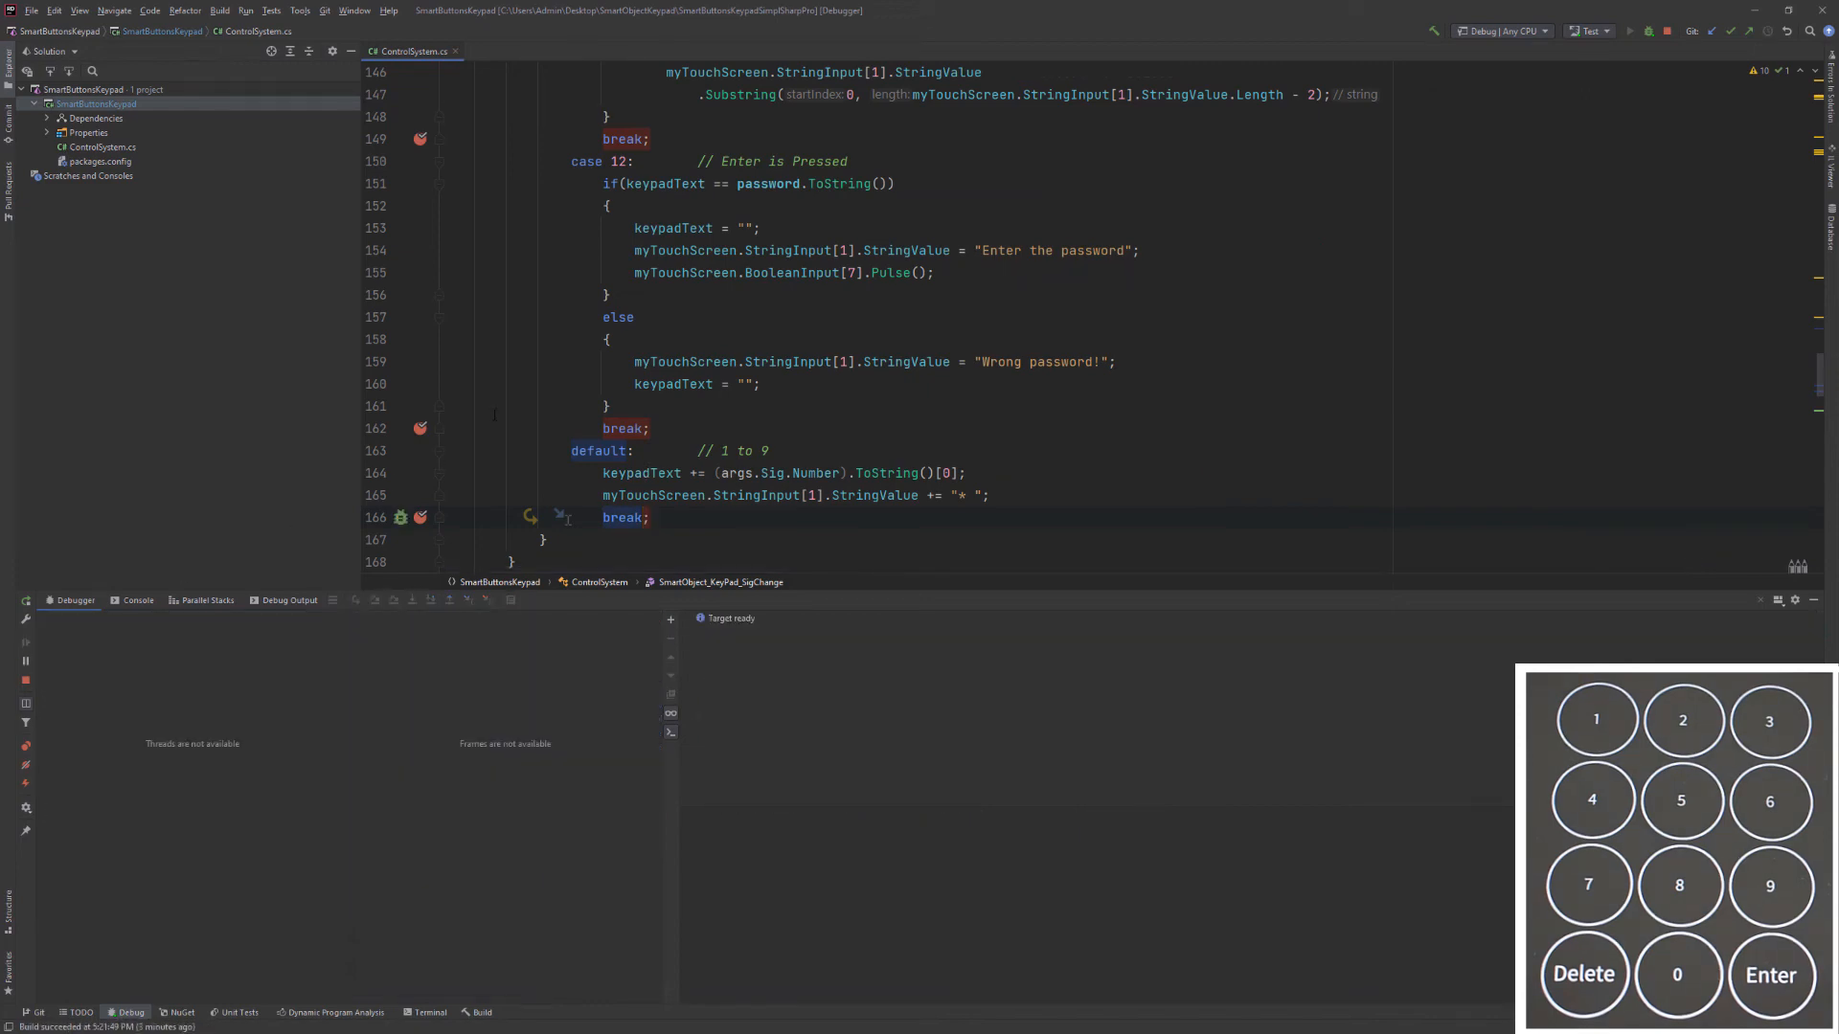
click(1596, 720)
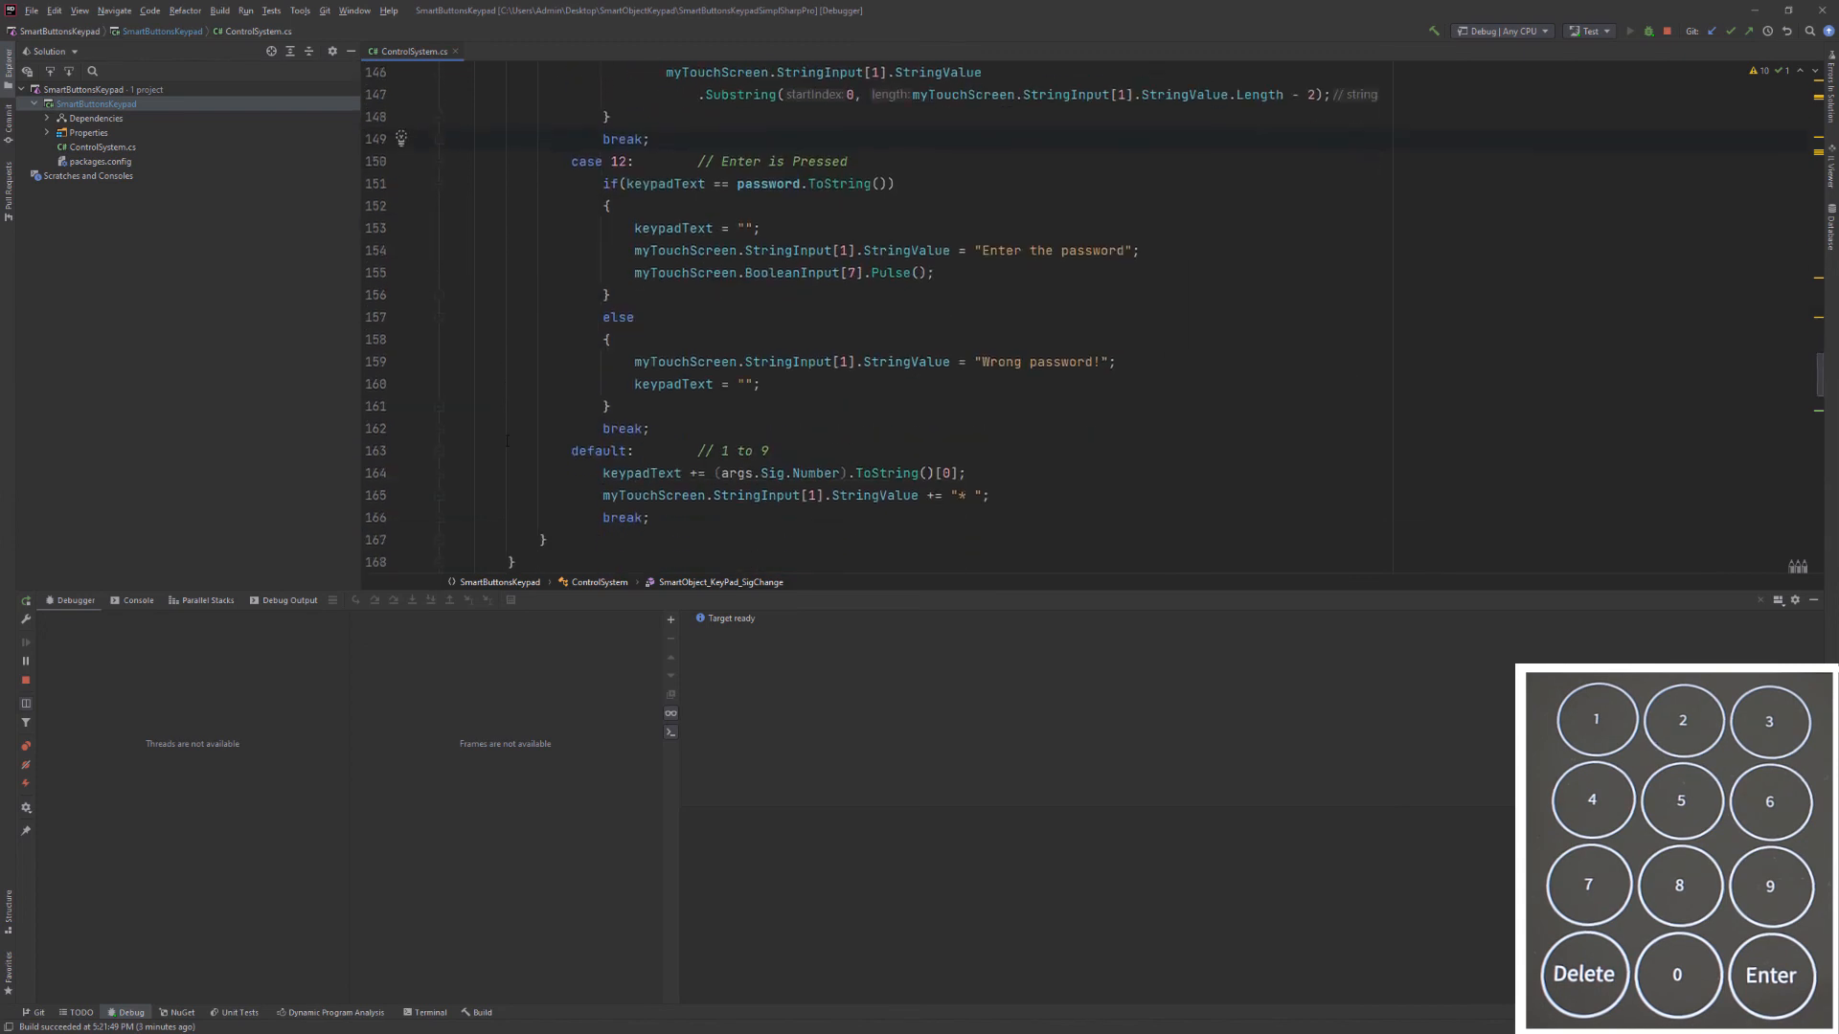
click(420, 427)
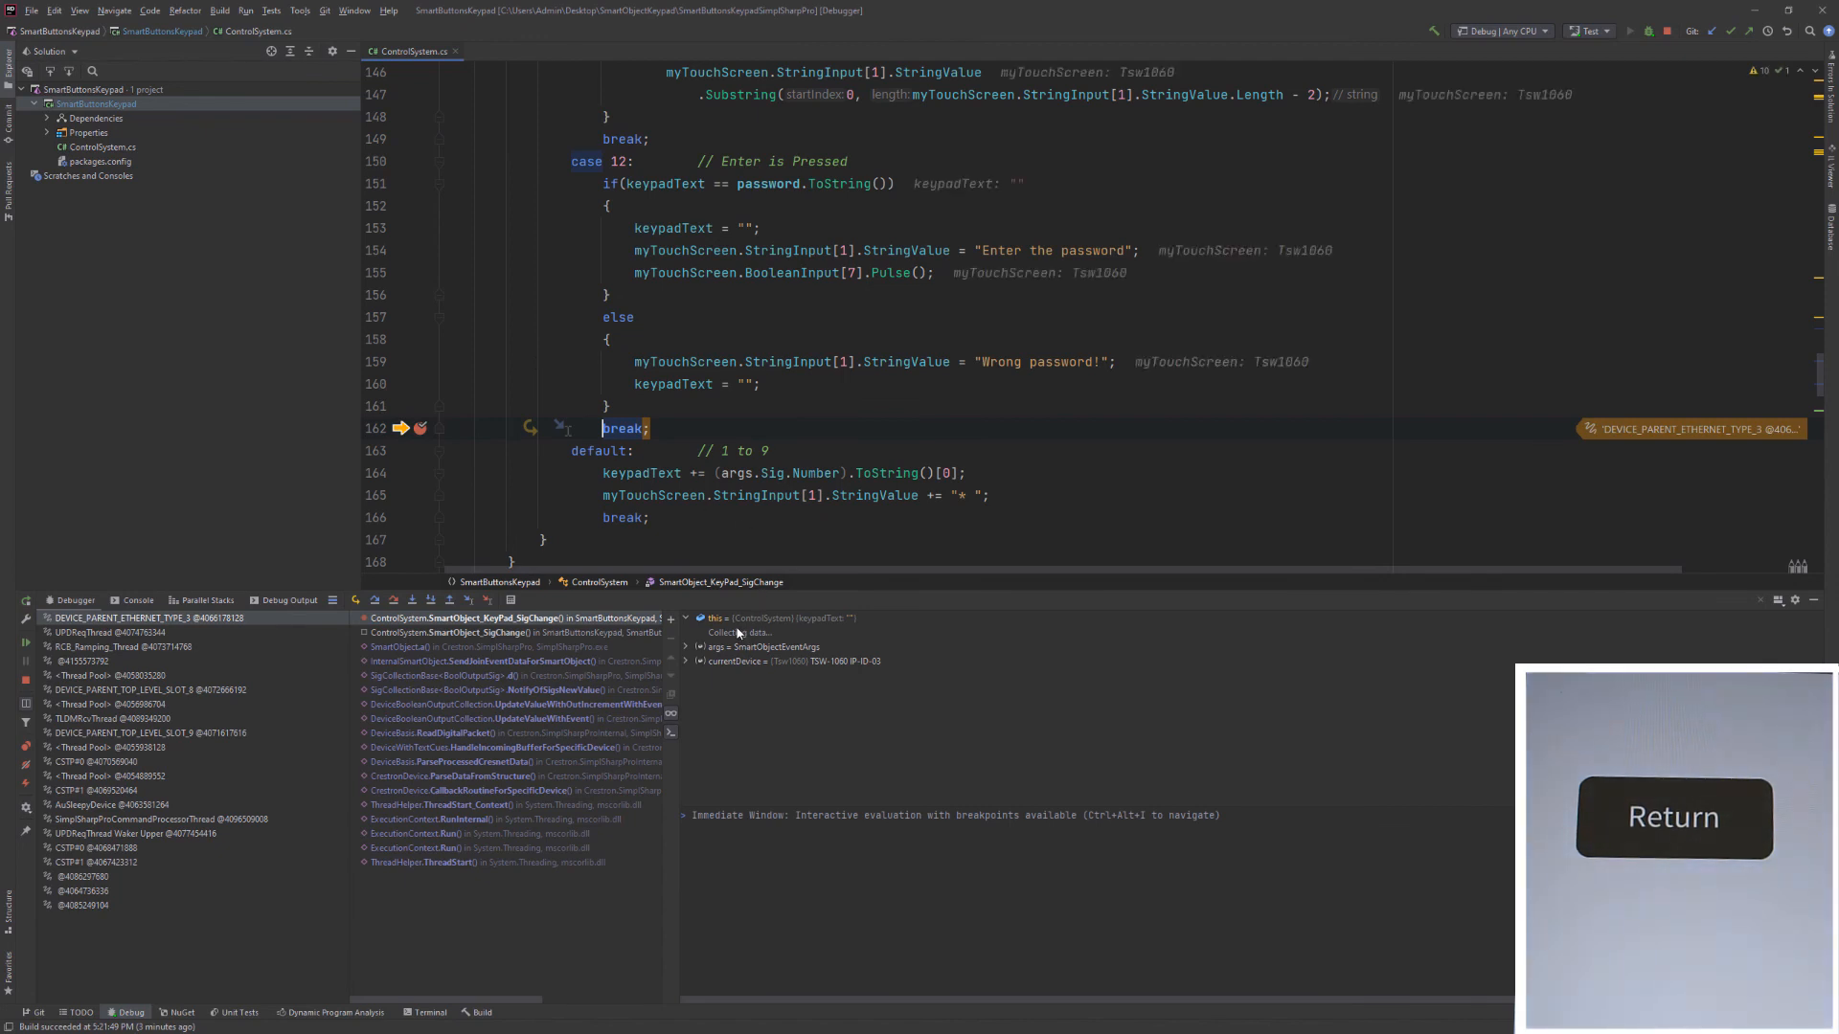
click(692, 619)
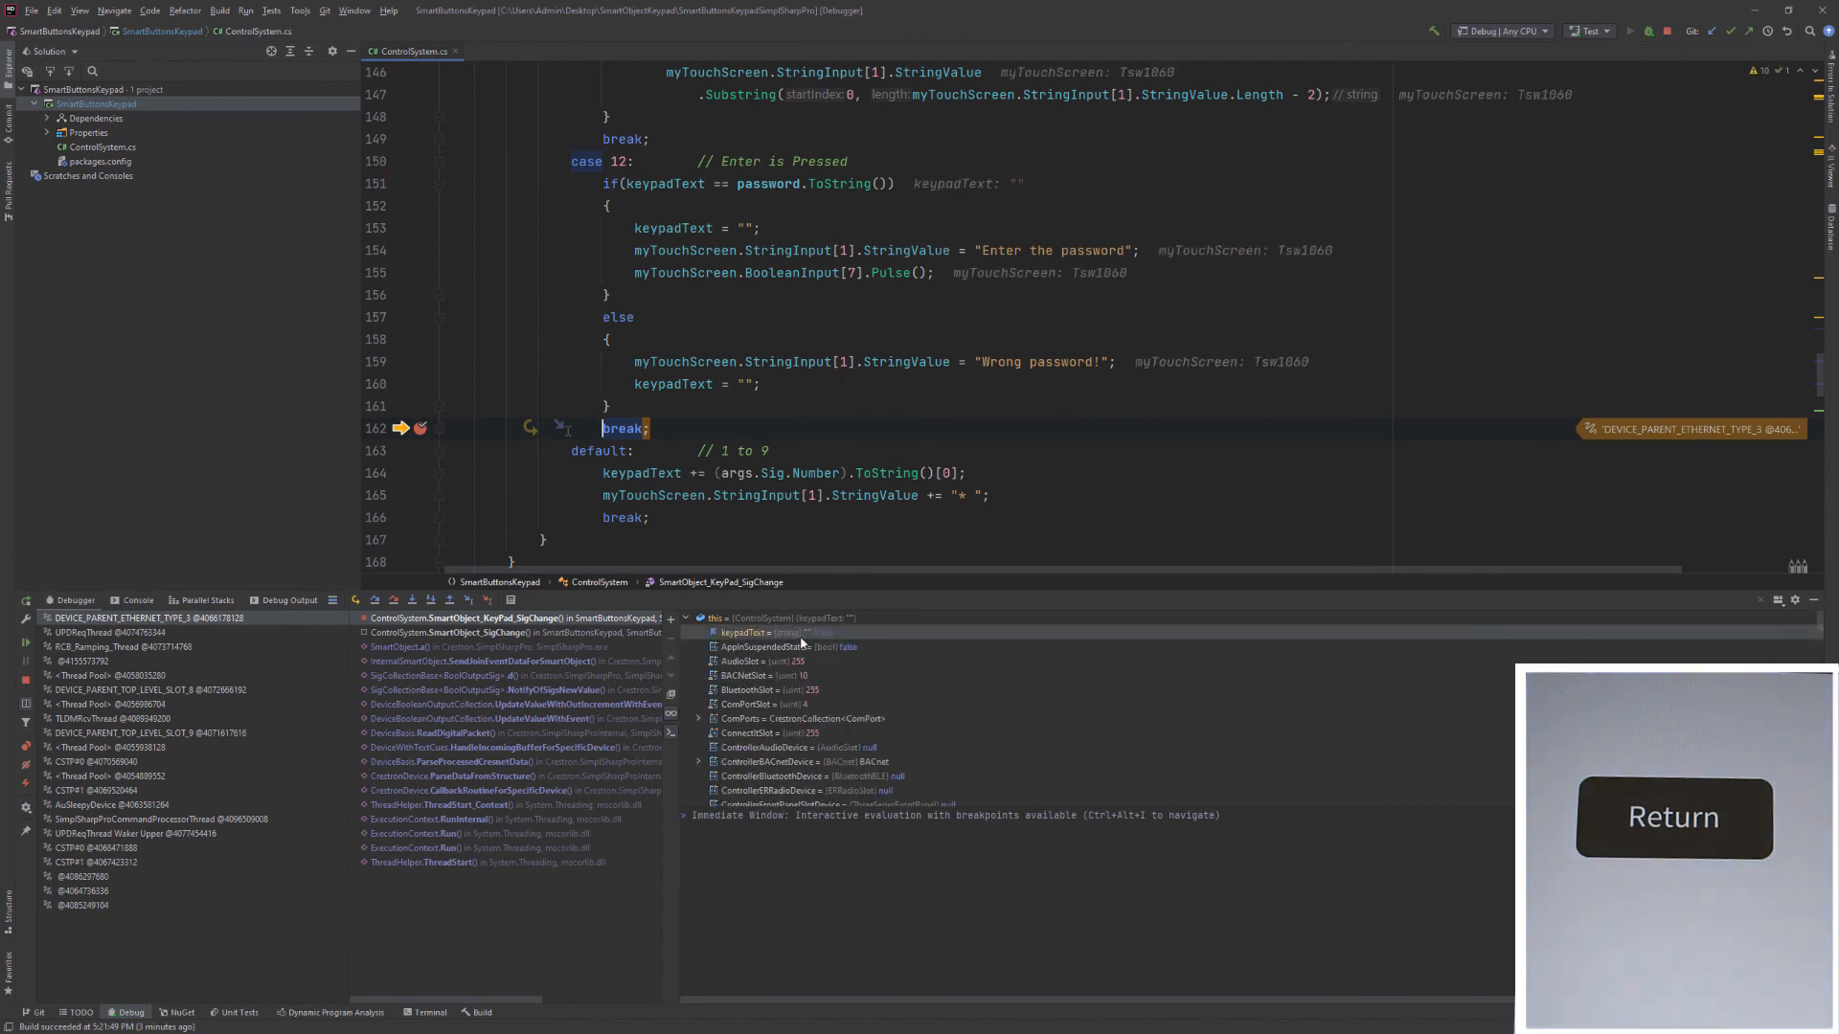